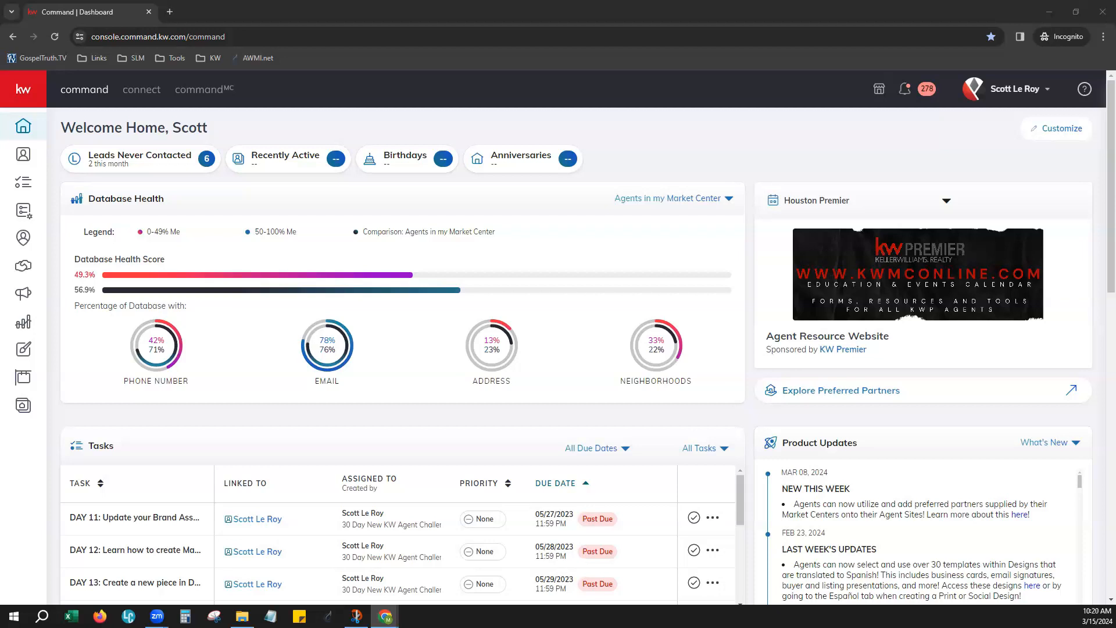
pyautogui.moveTo(23, 293)
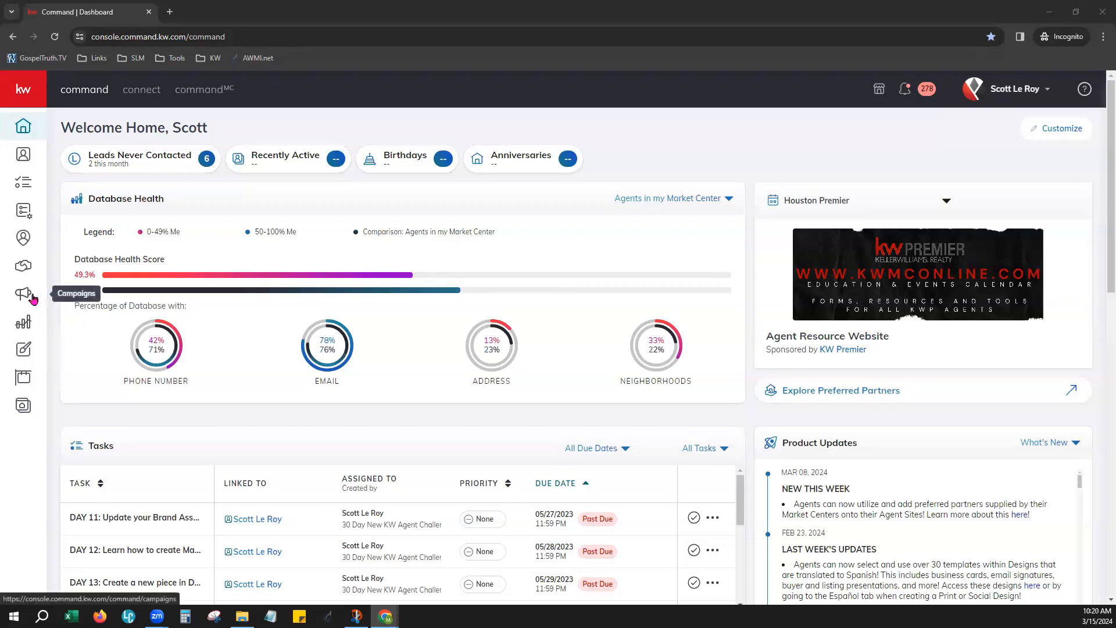
# - Go to the Campaigns area to see the email campaigns overview
pyautogui.click(23, 294)
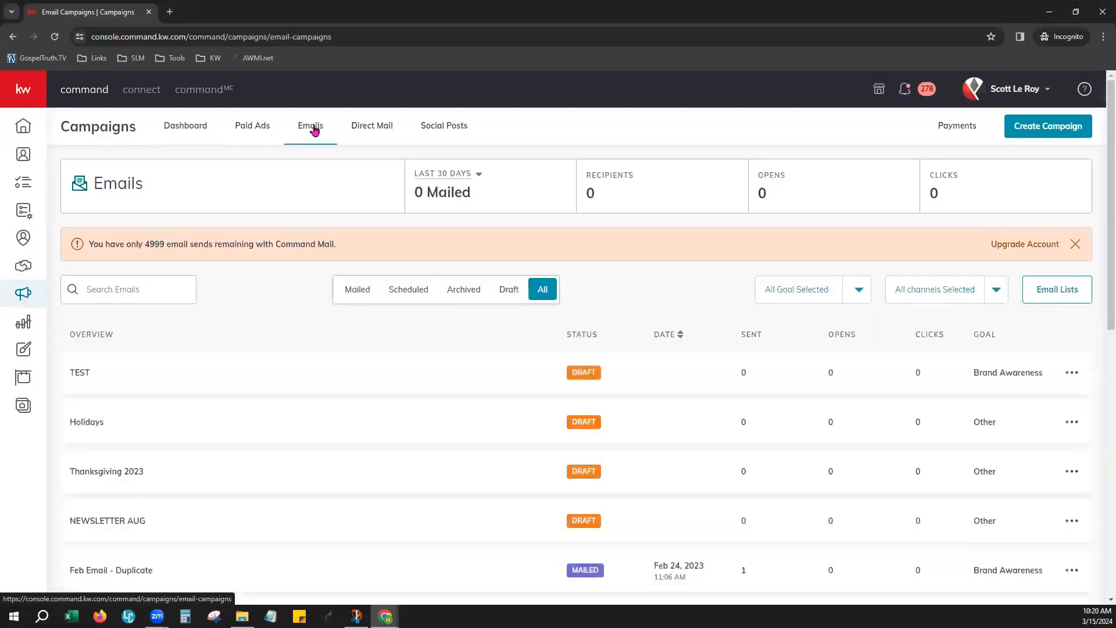
pyautogui.moveTo(1080, 308)
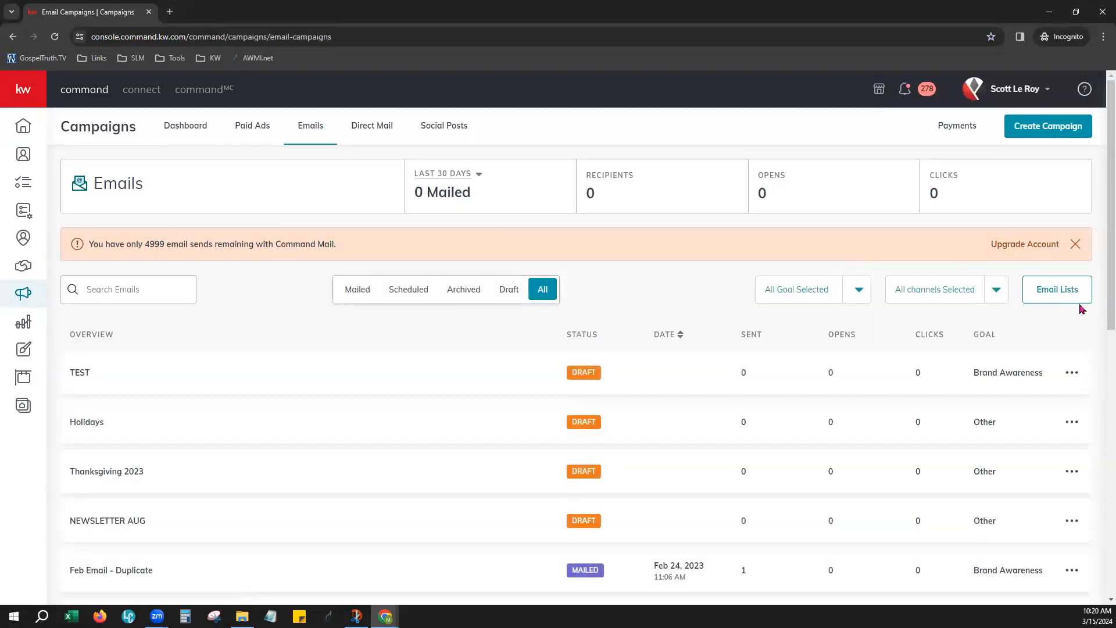
pyautogui.moveTo(1056, 291)
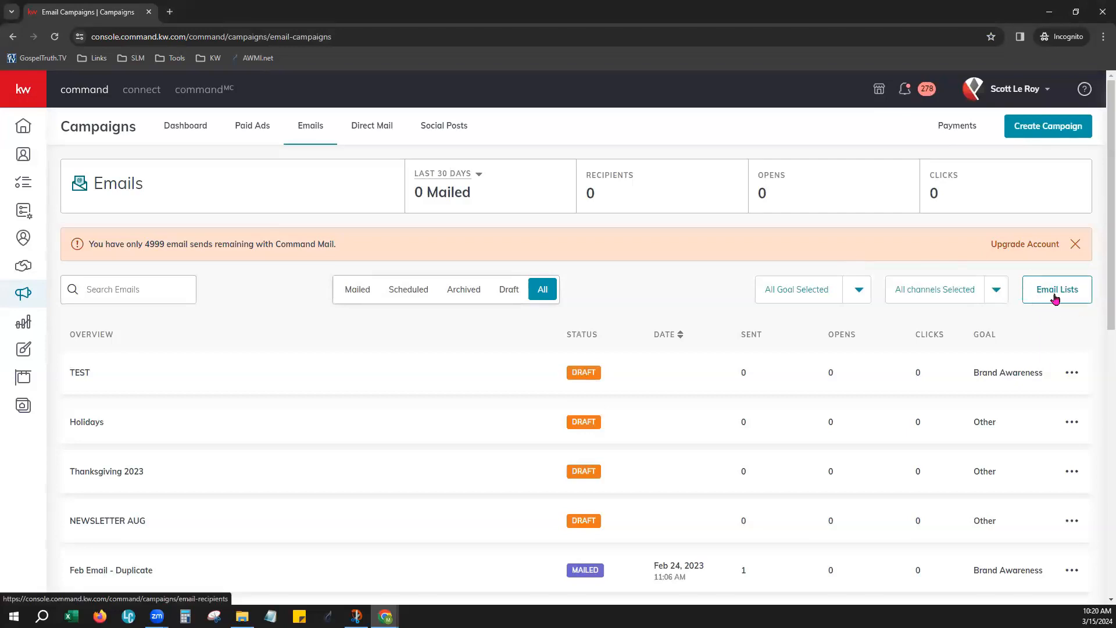
# - Show My Email List and check the provider options, keeping Command Email selected
pyautogui.click(1057, 289)
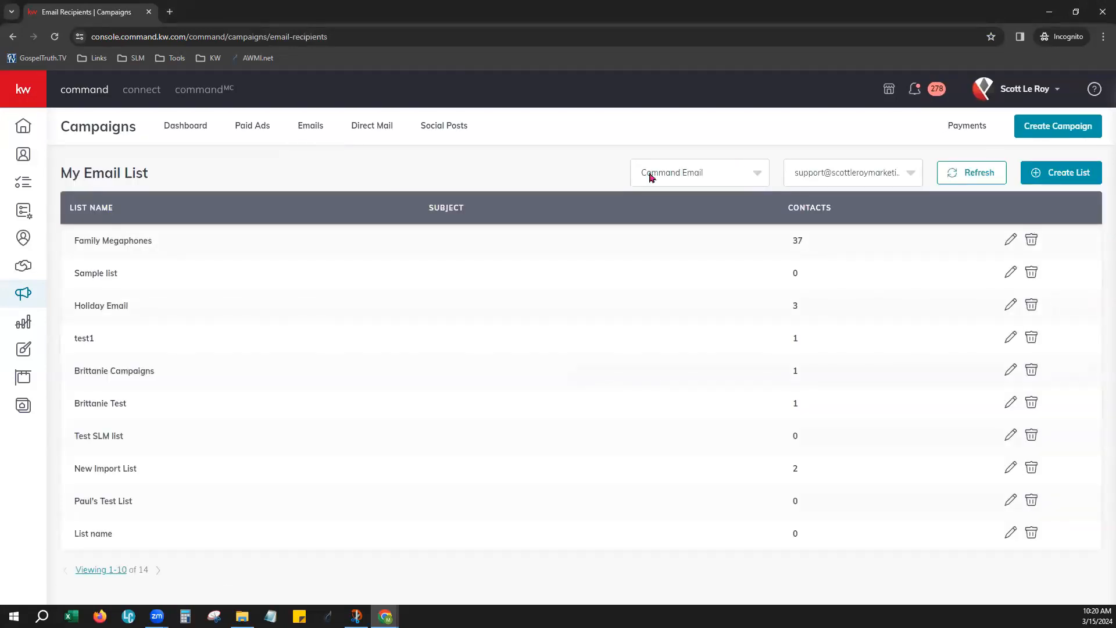
pyautogui.click(698, 172)
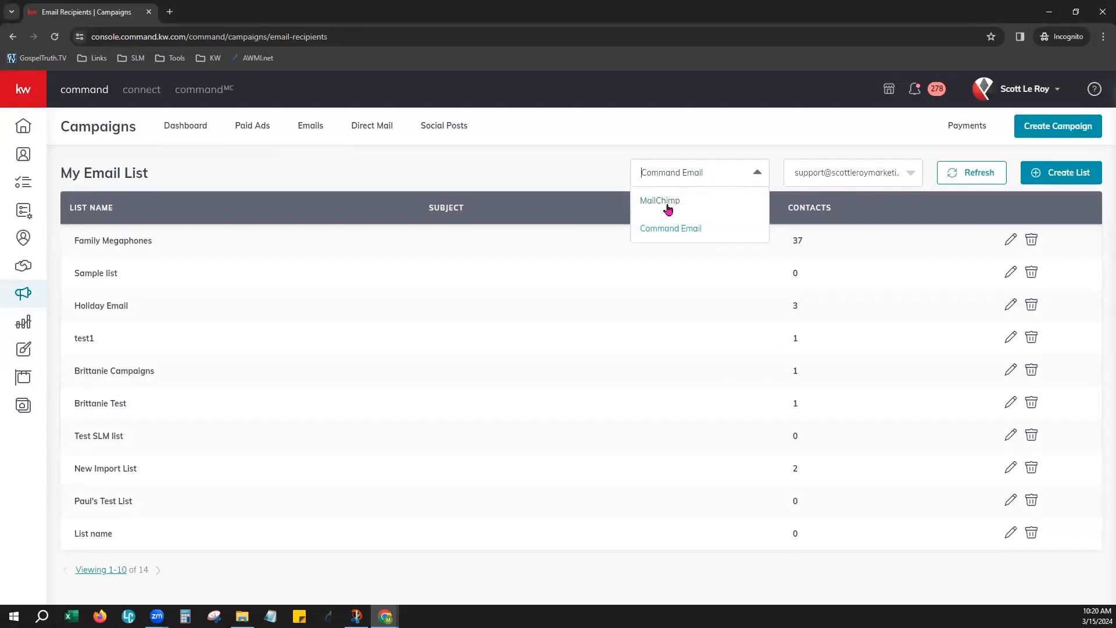
pyautogui.moveTo(656, 207)
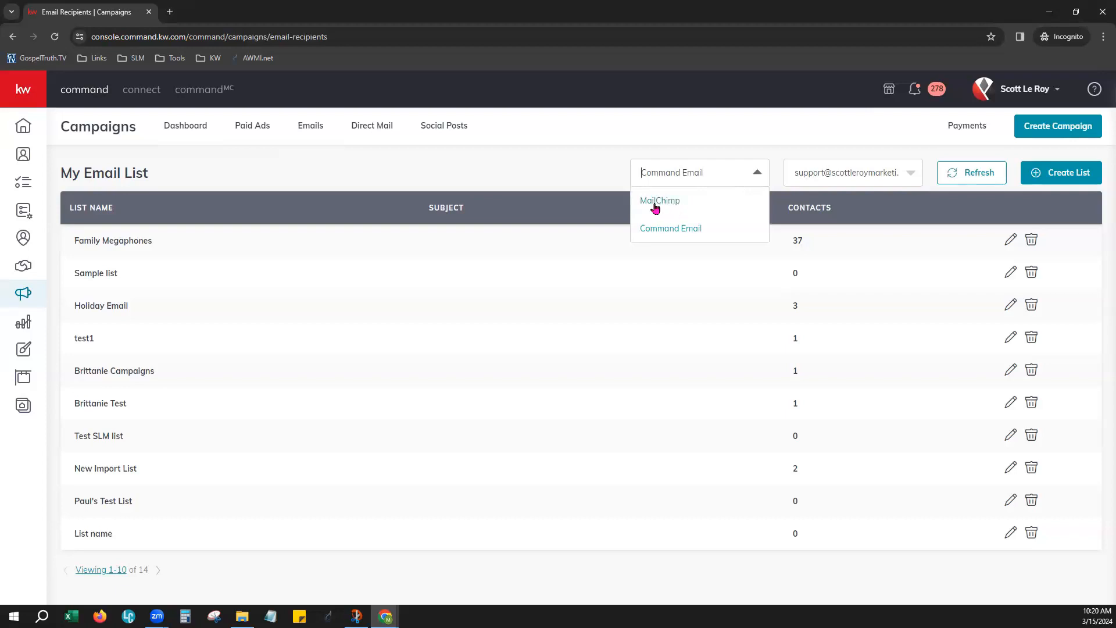
pyautogui.moveTo(648, 208)
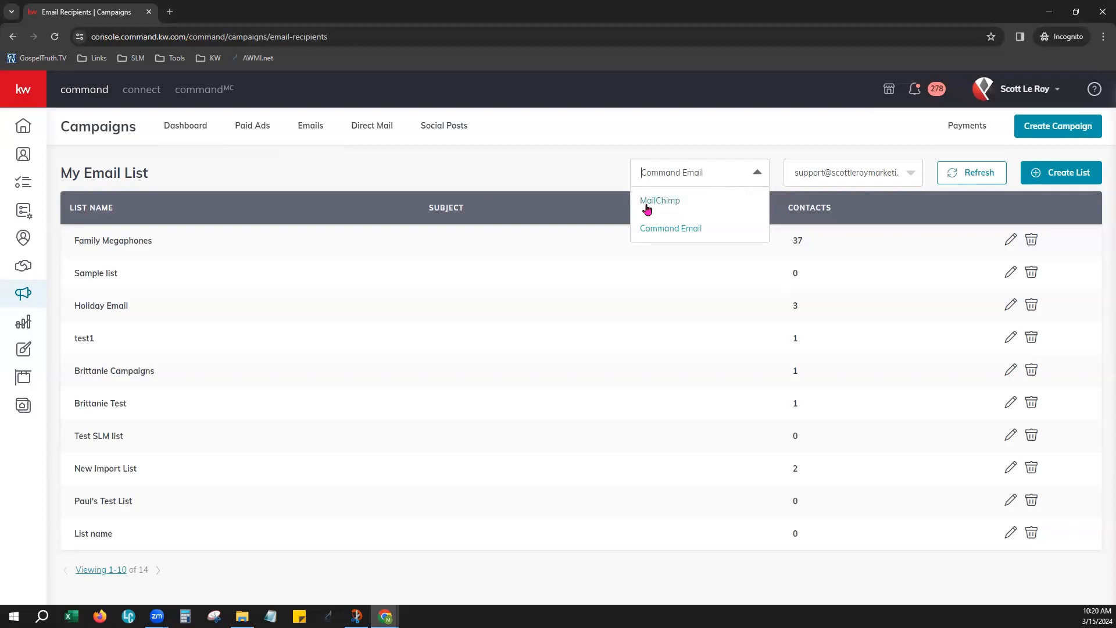
pyautogui.moveTo(669, 206)
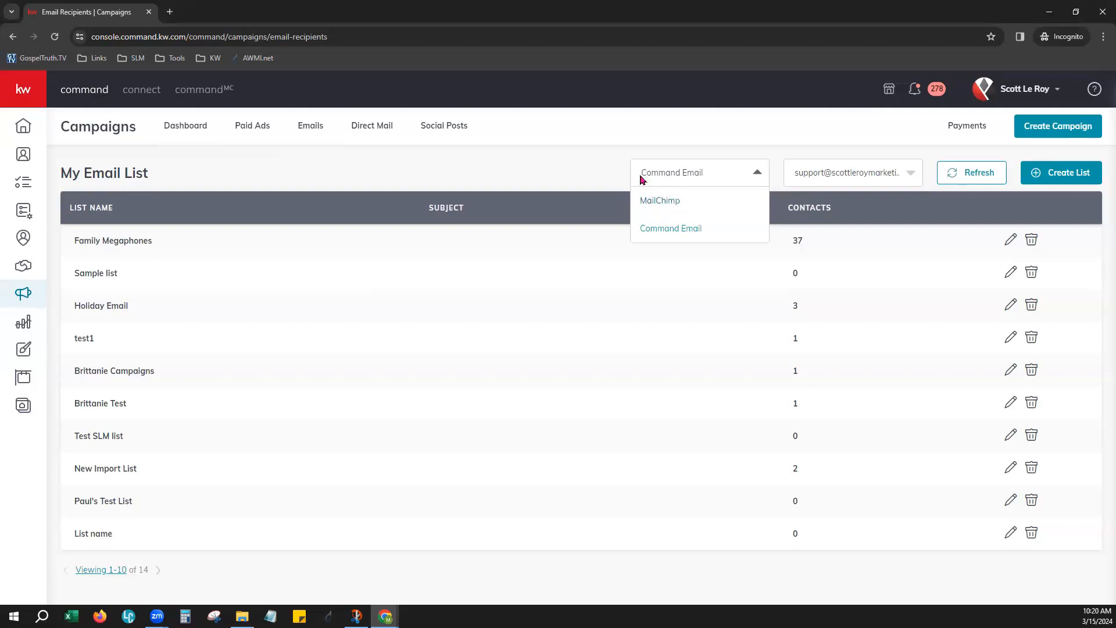
pyautogui.moveTo(661, 202)
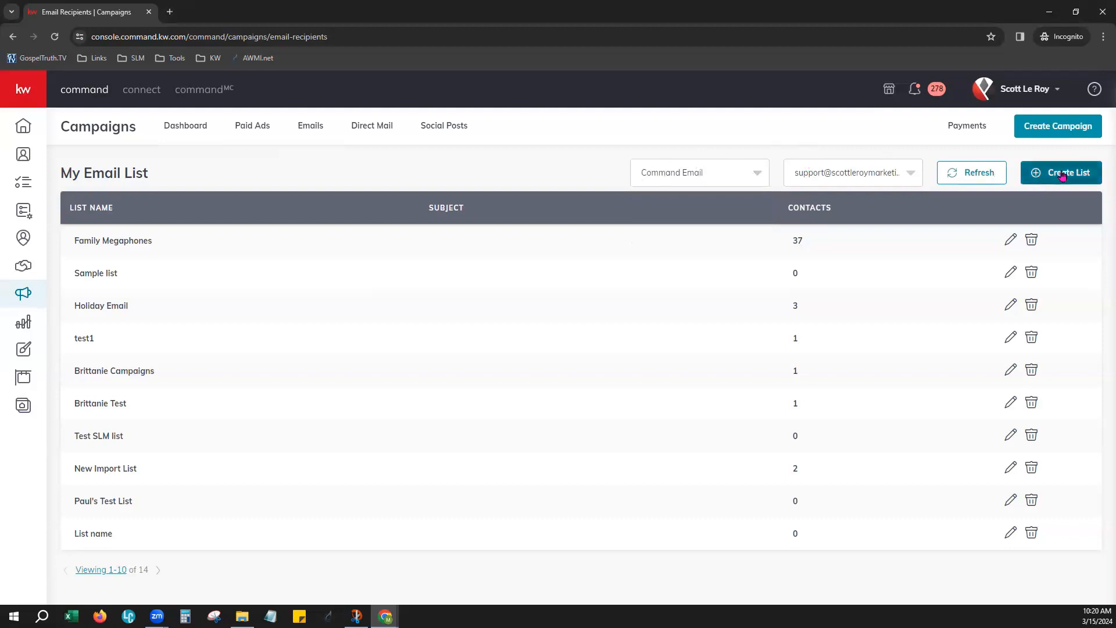
# - Start a new email list and name it 'Family Megaphones'
pyautogui.click(1060, 172)
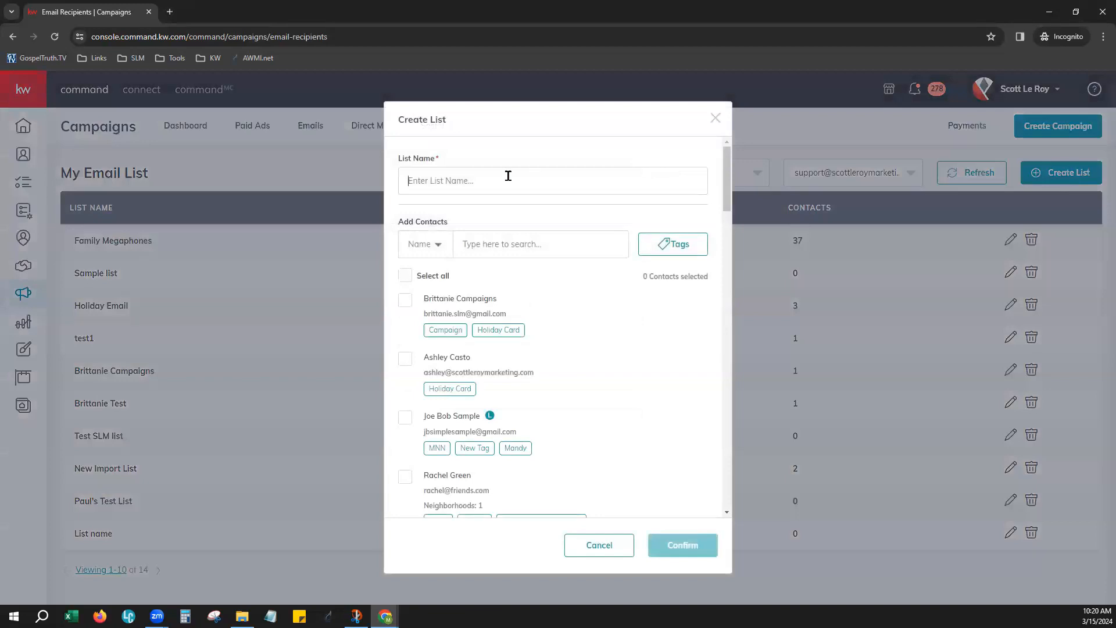
pyautogui.write('F')
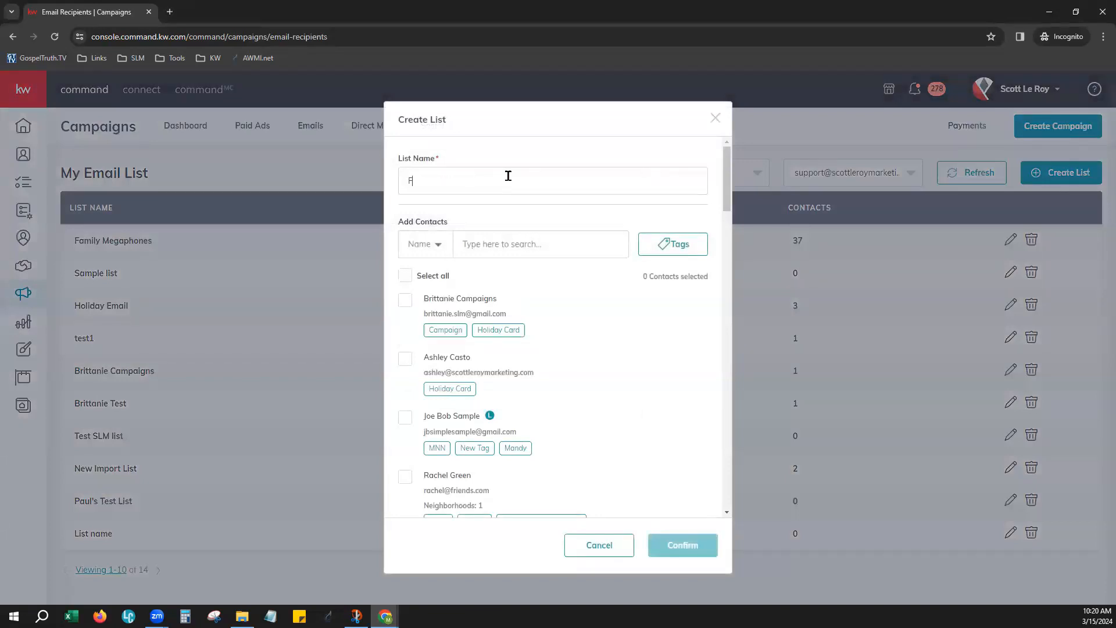
pyautogui.write('amily')
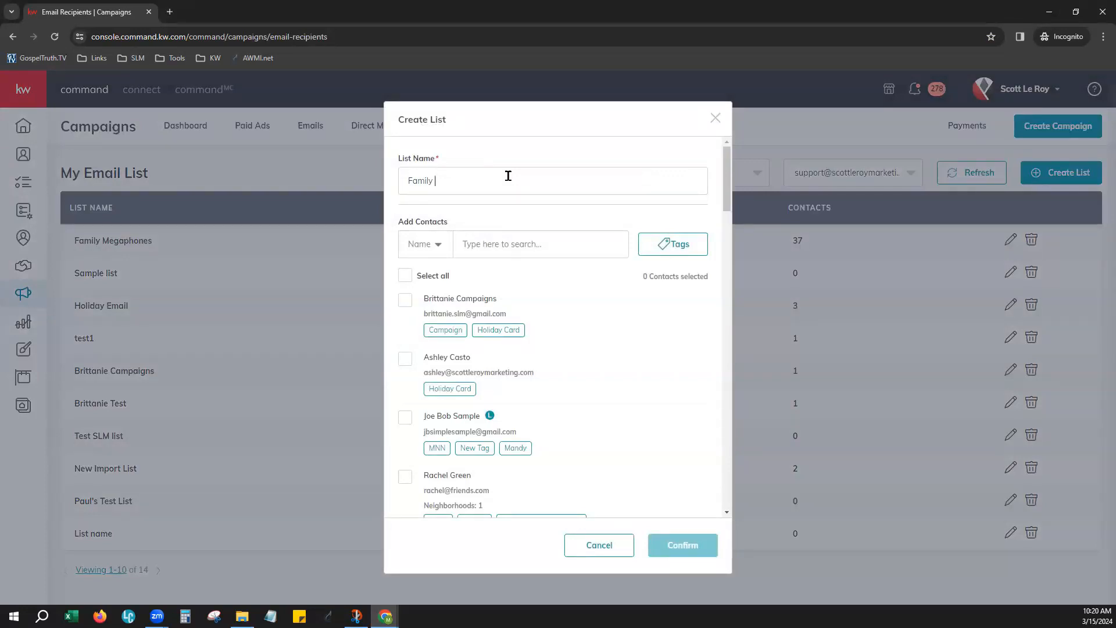
pyautogui.write('Me')
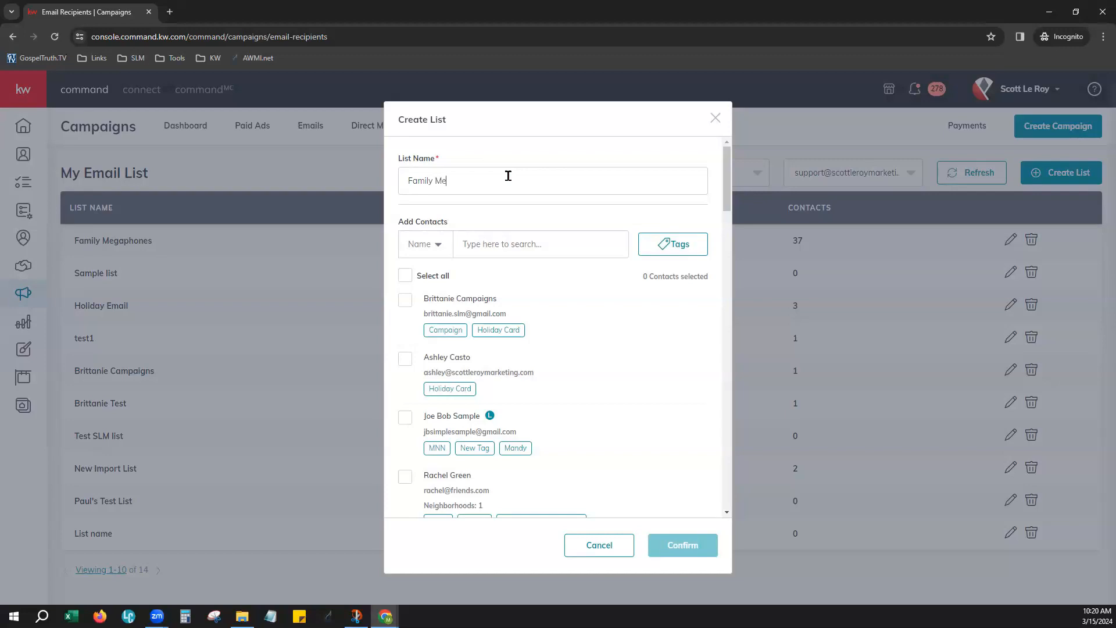
pyautogui.write('gaphones')
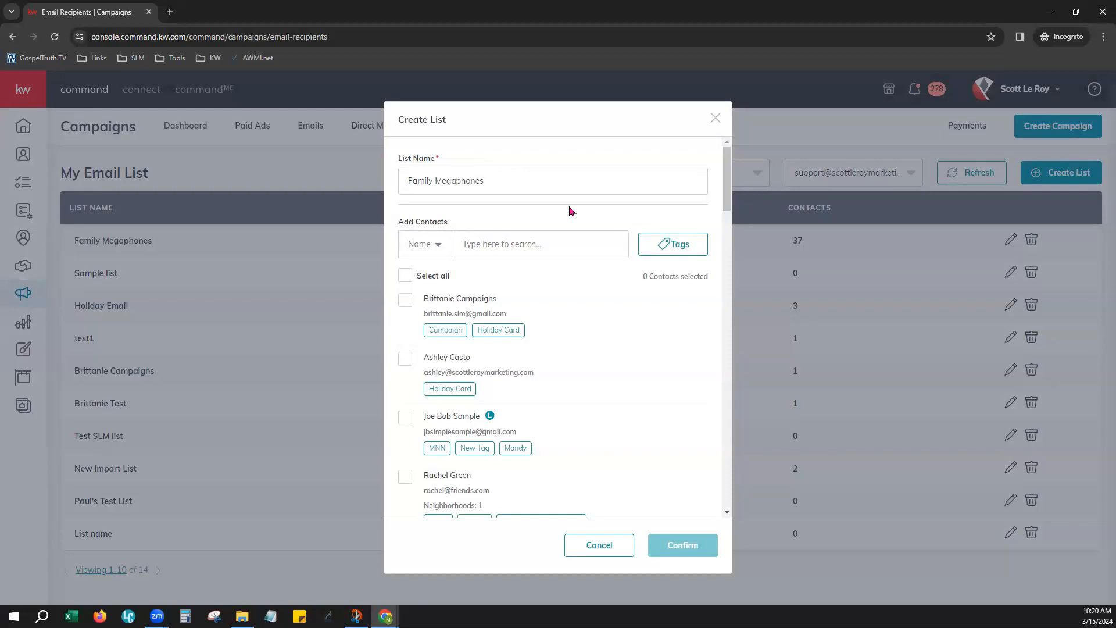
pyautogui.moveTo(429, 201)
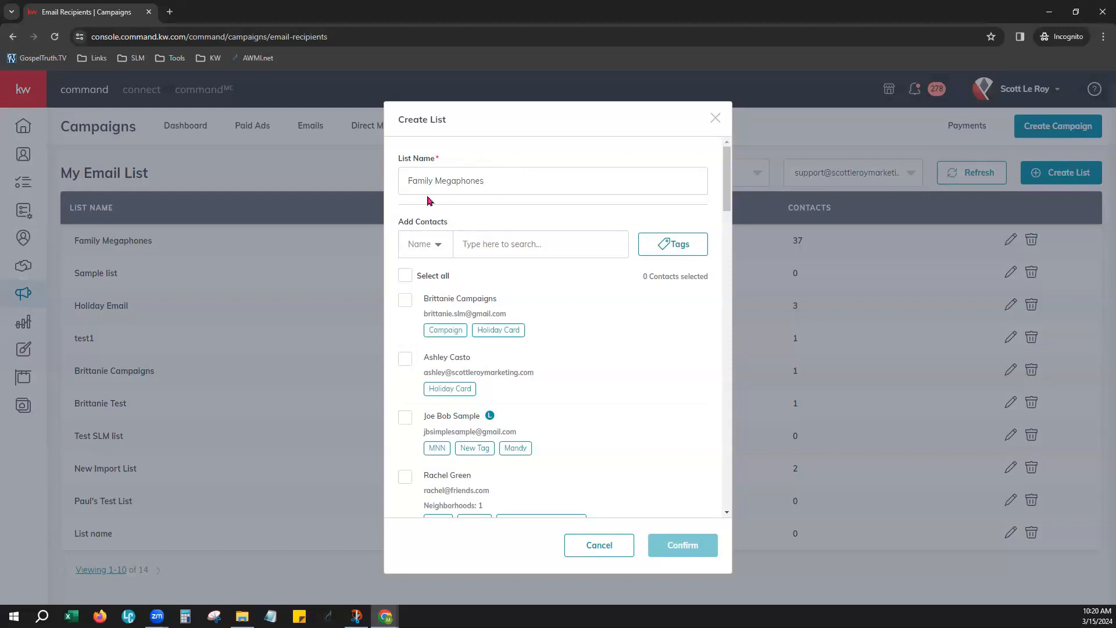
pyautogui.moveTo(555, 303)
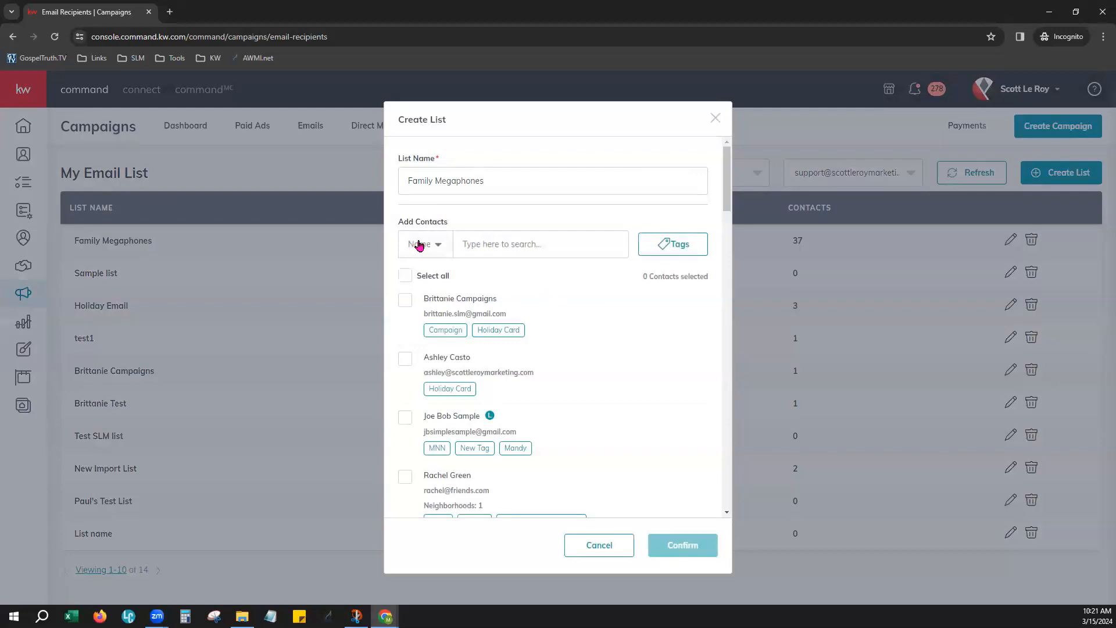
# - Confirm the list name and show the contact tag filter choices
pyautogui.click(552, 180)
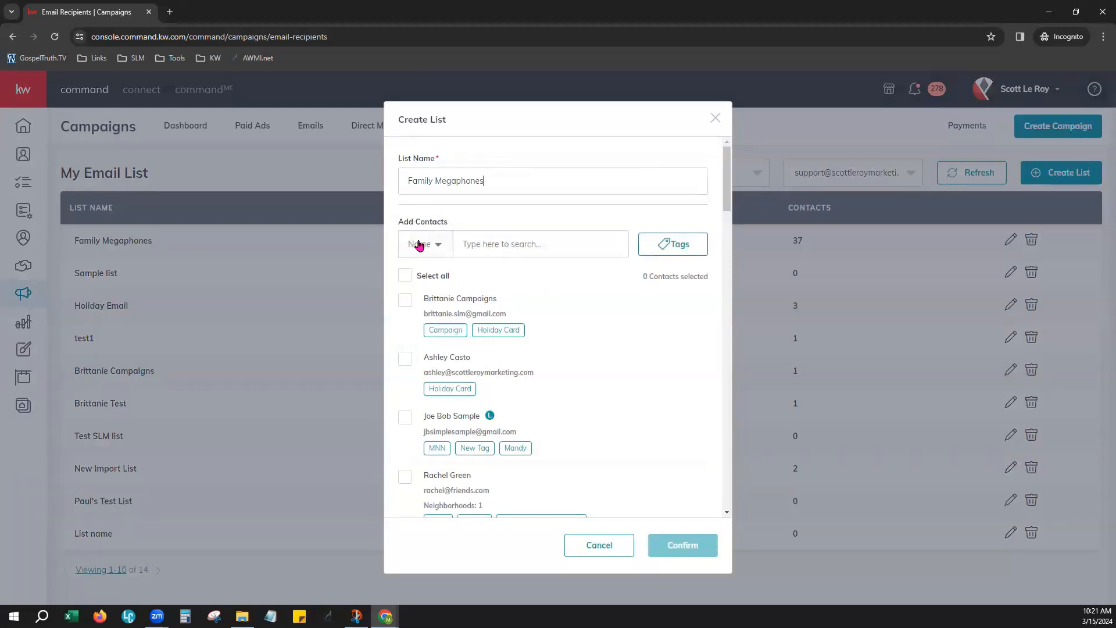
pyautogui.click(423, 244)
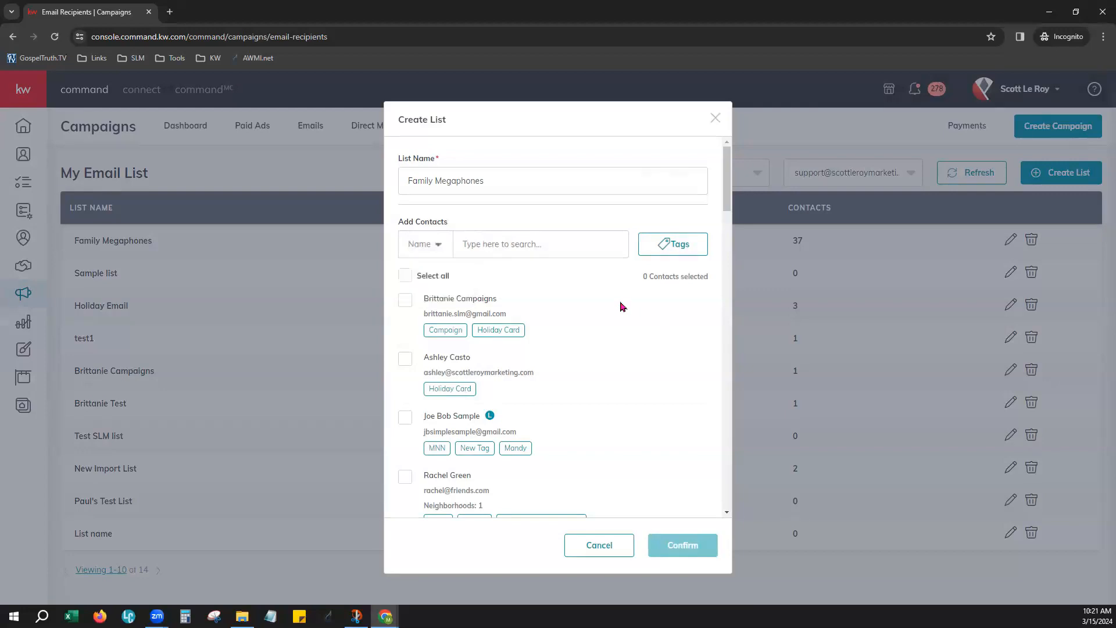
pyautogui.moveTo(649, 243)
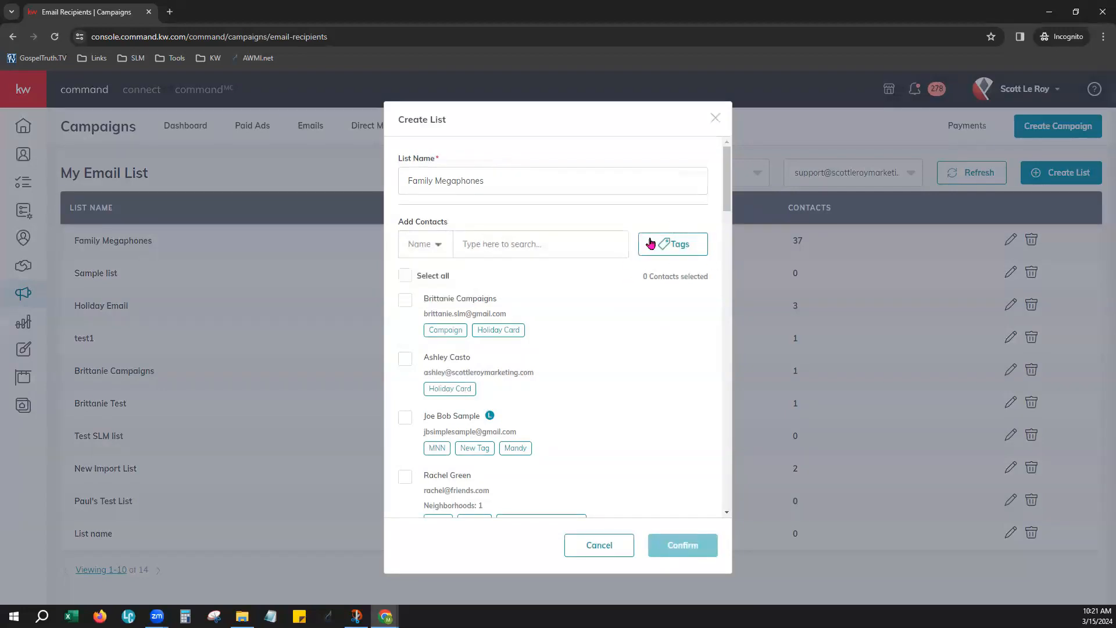
pyautogui.click(671, 243)
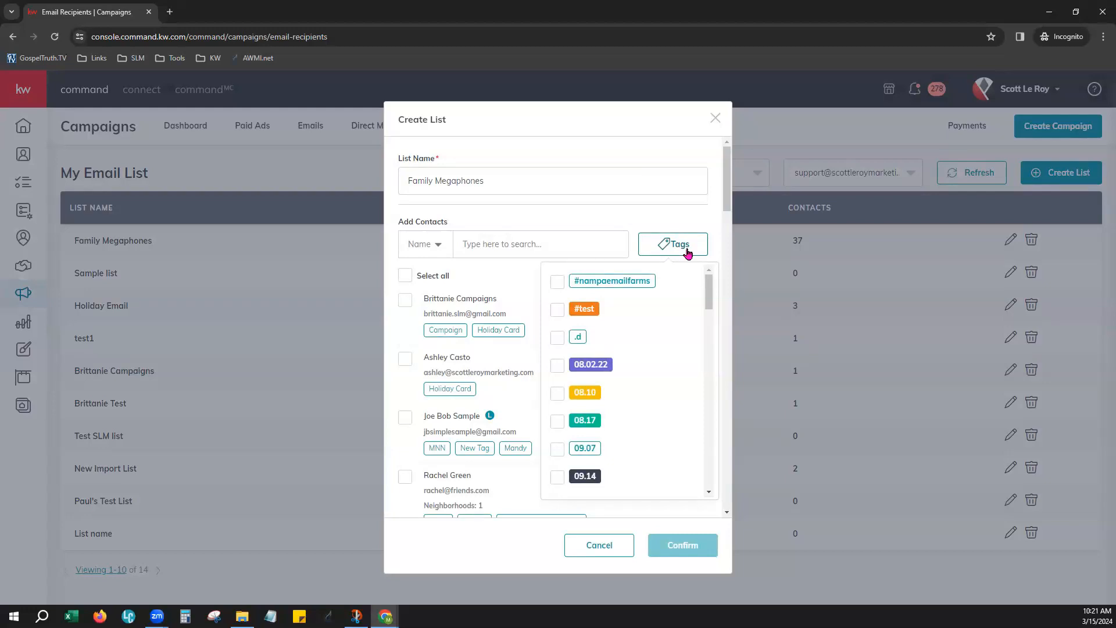
pyautogui.moveTo(604, 379)
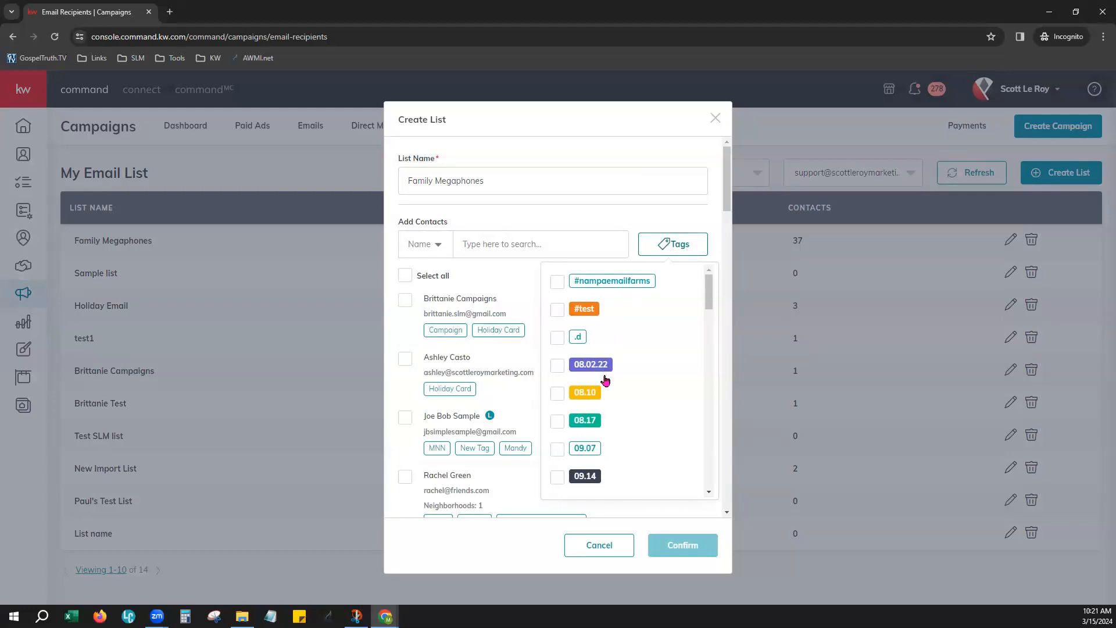
# - Filter contacts by the 08.10 tag, then remove that tag filter again
pyautogui.click(557, 391)
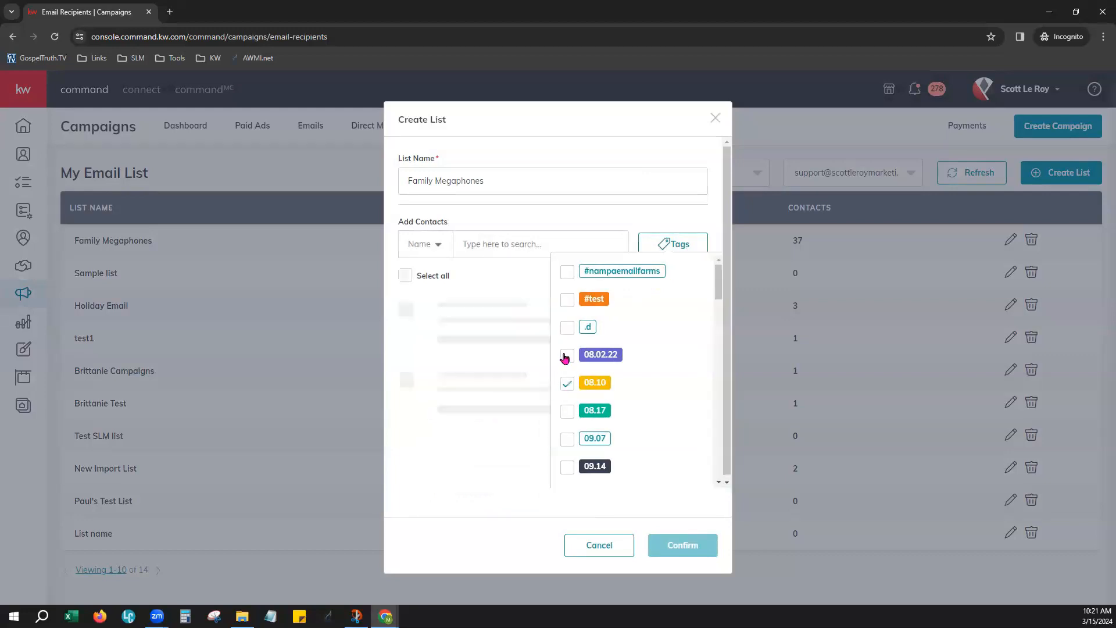
pyautogui.click(567, 328)
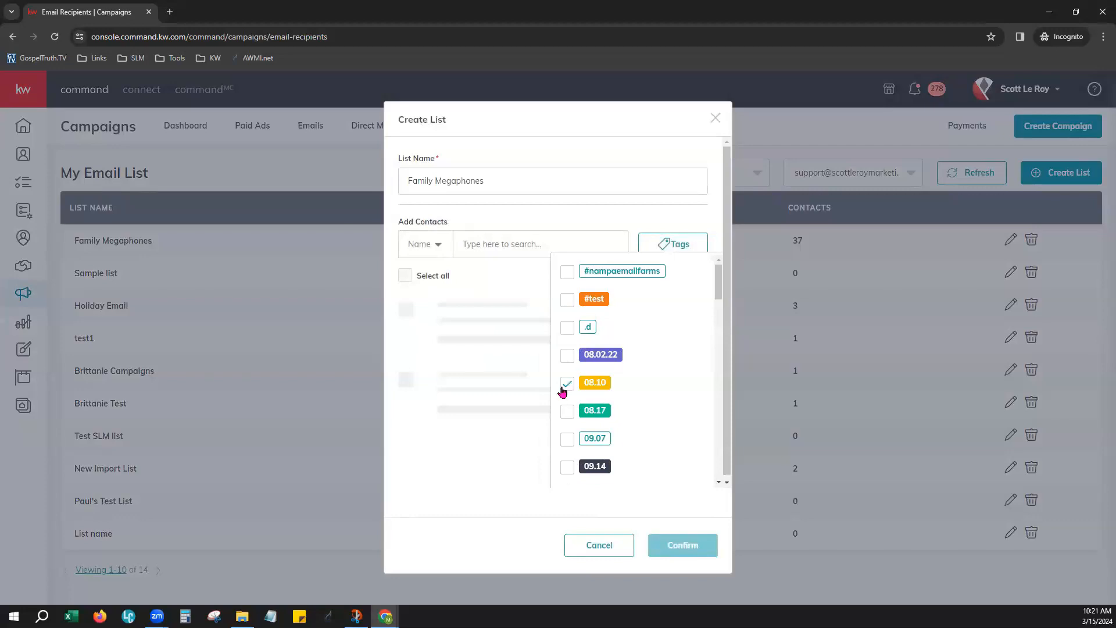
pyautogui.click(566, 382)
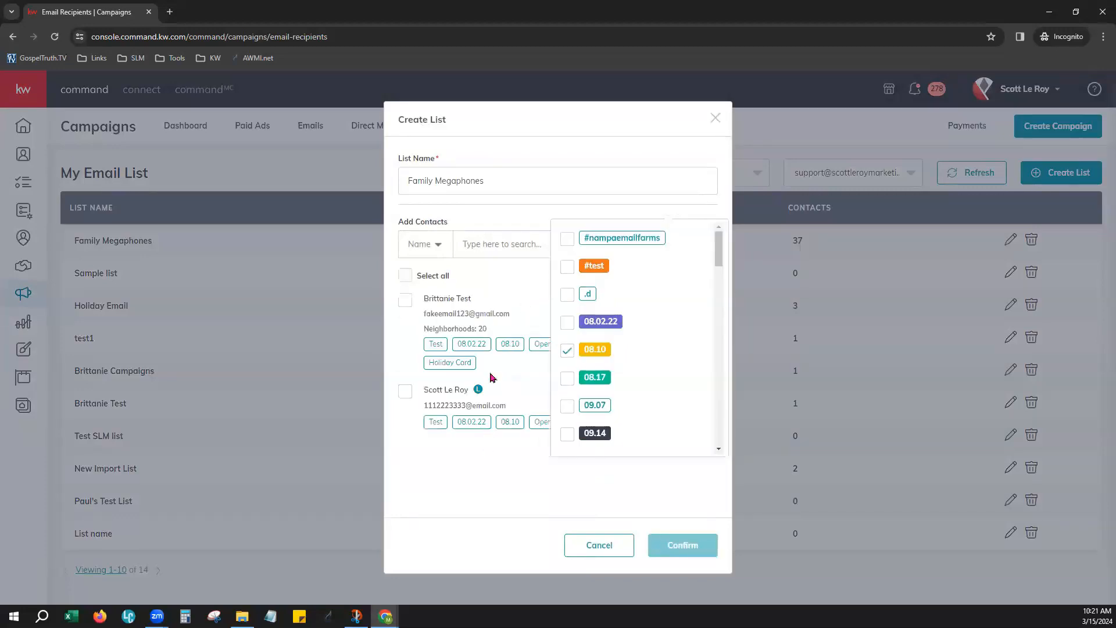
pyautogui.moveTo(522, 331)
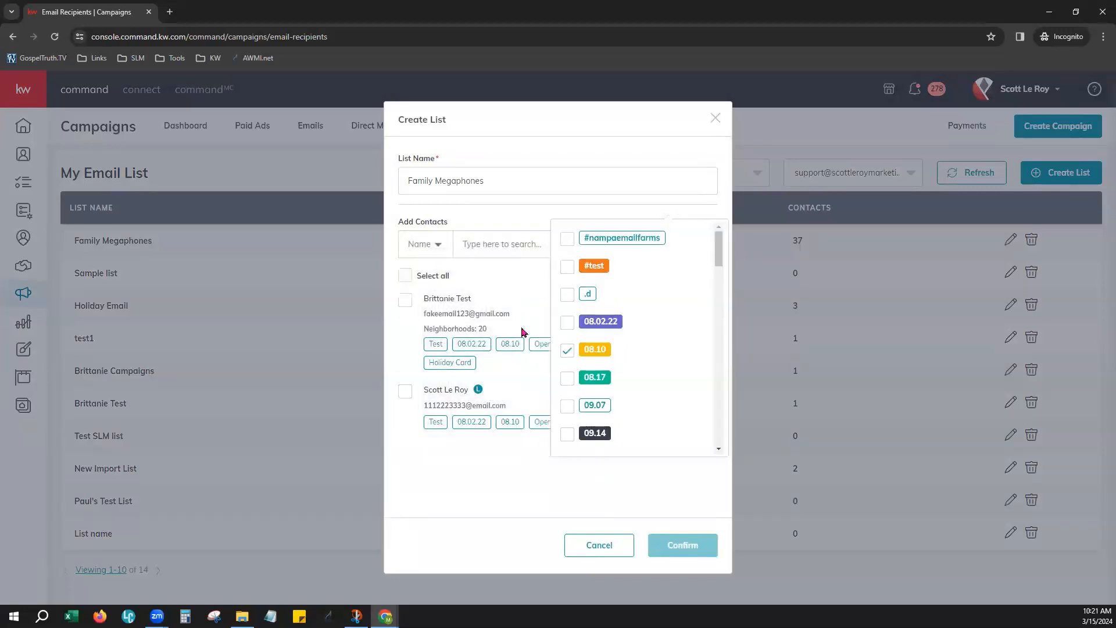
pyautogui.moveTo(638, 293)
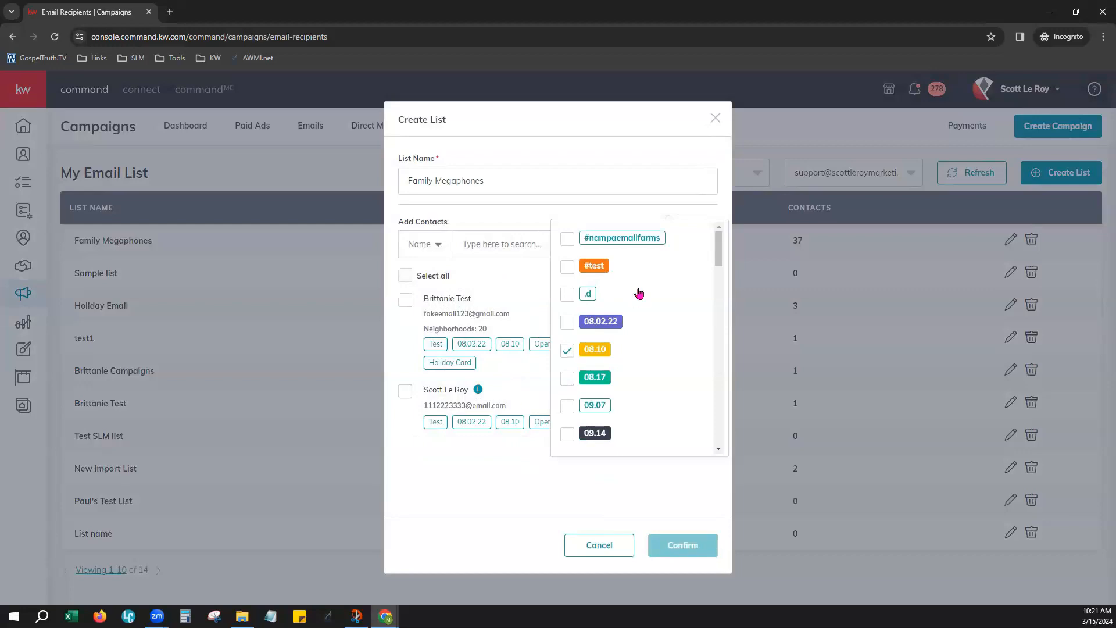
pyautogui.click(566, 350)
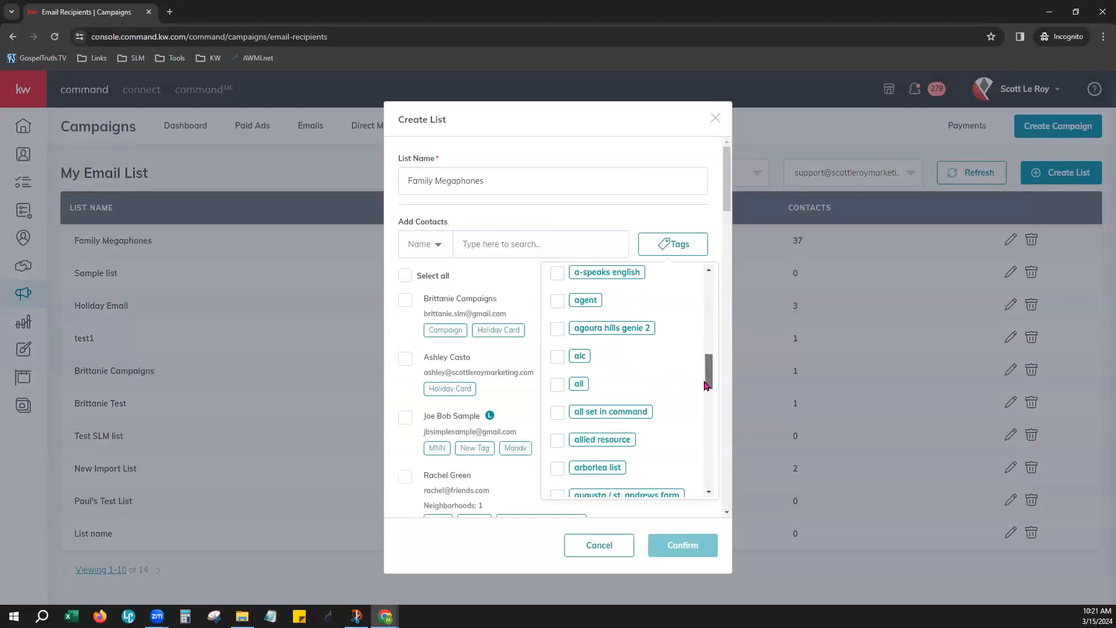
# - Browse the tag list, loading more tags twice, then close the tag choices with none picked
pyautogui.scroll(-3)
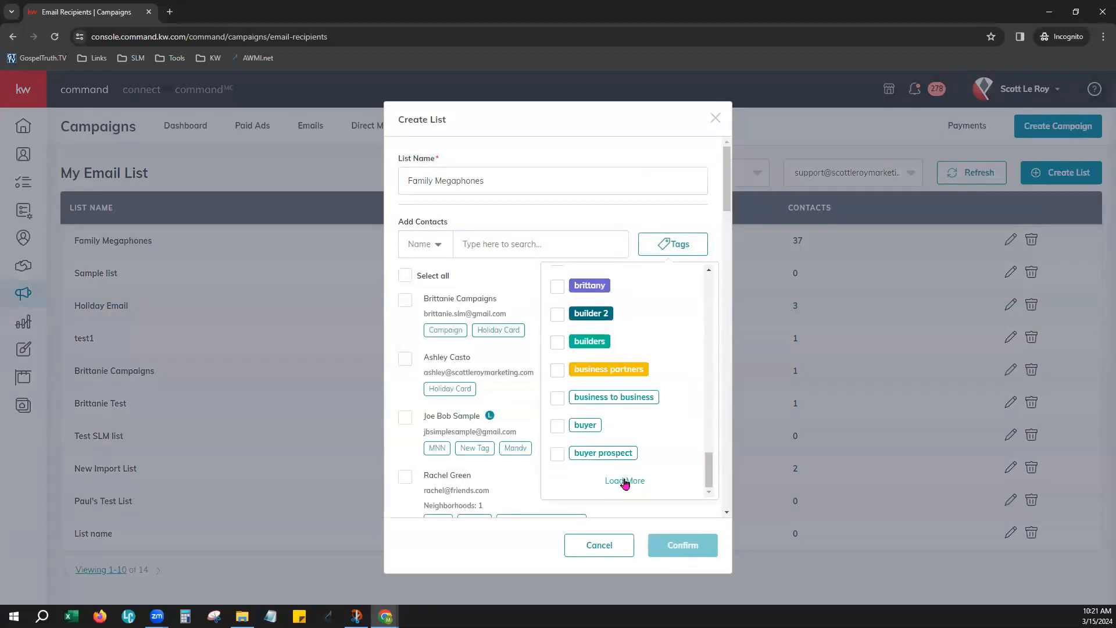
pyautogui.moveTo(657, 341)
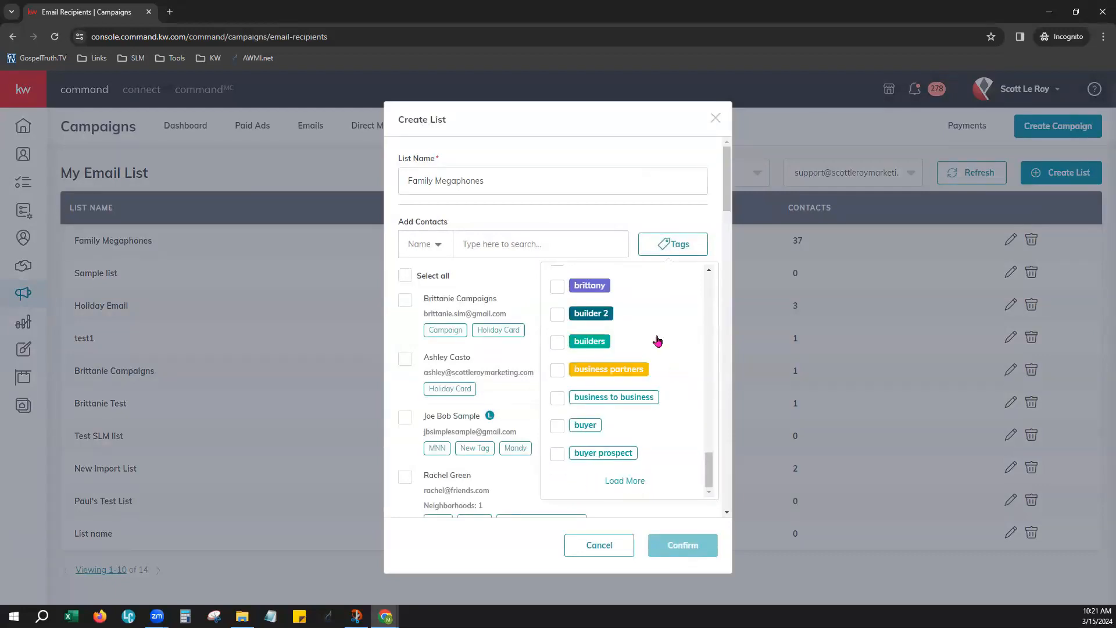
pyautogui.click(623, 480)
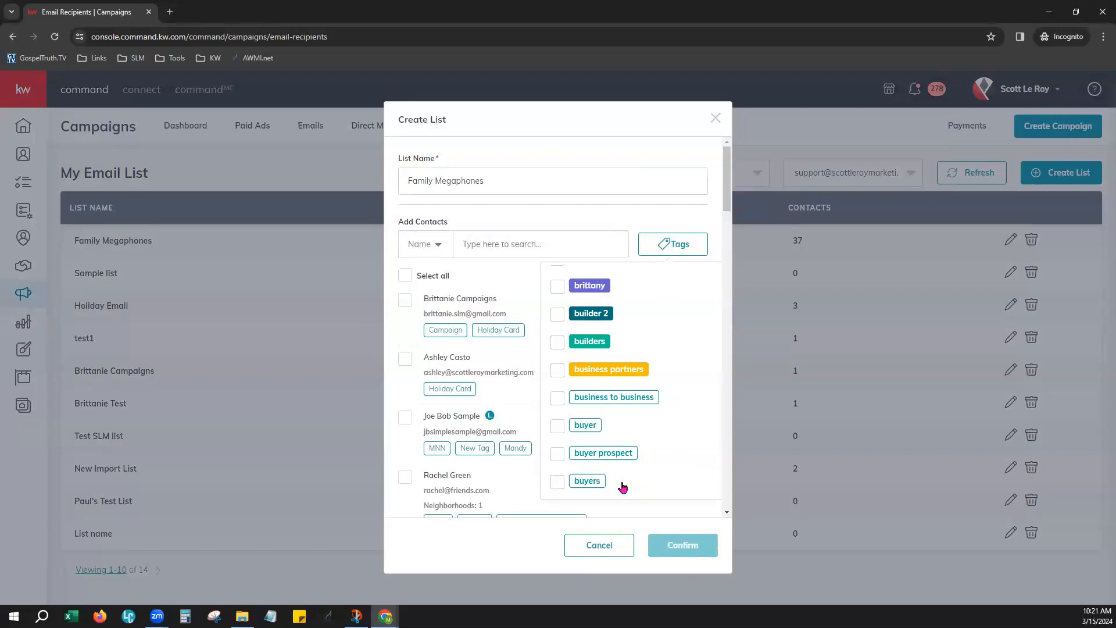
pyautogui.scroll(-3)
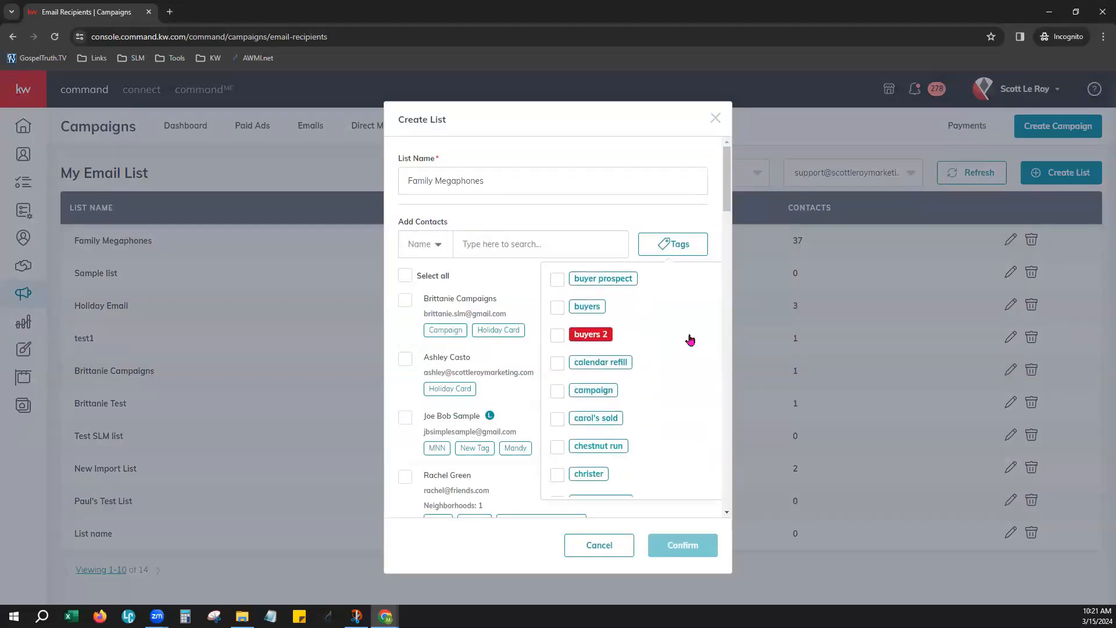
pyautogui.scroll(-3)
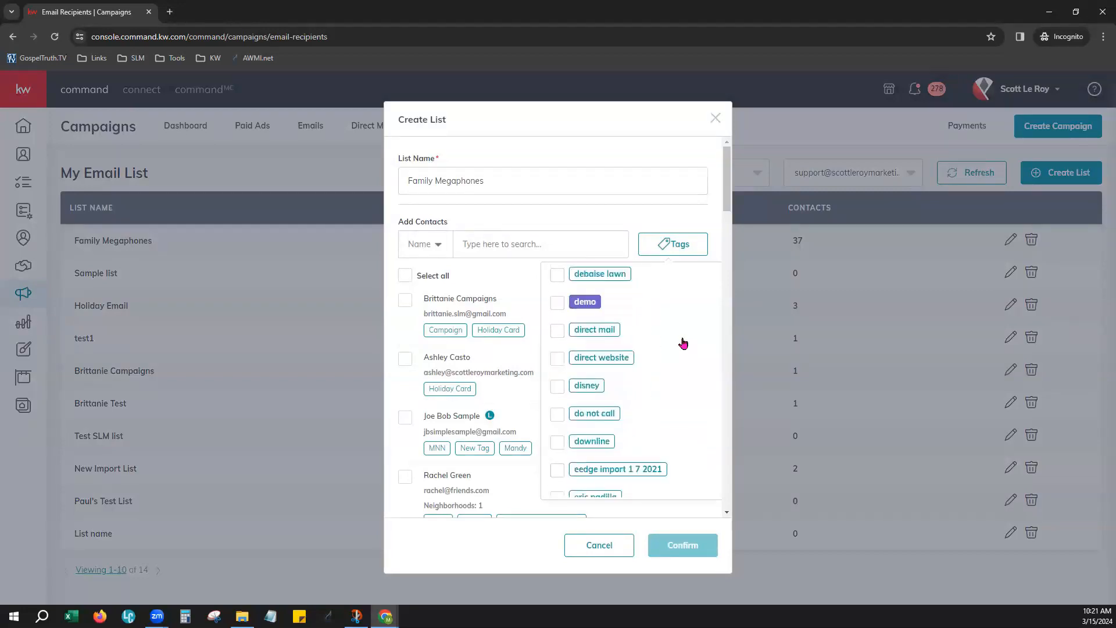
pyautogui.scroll(-3)
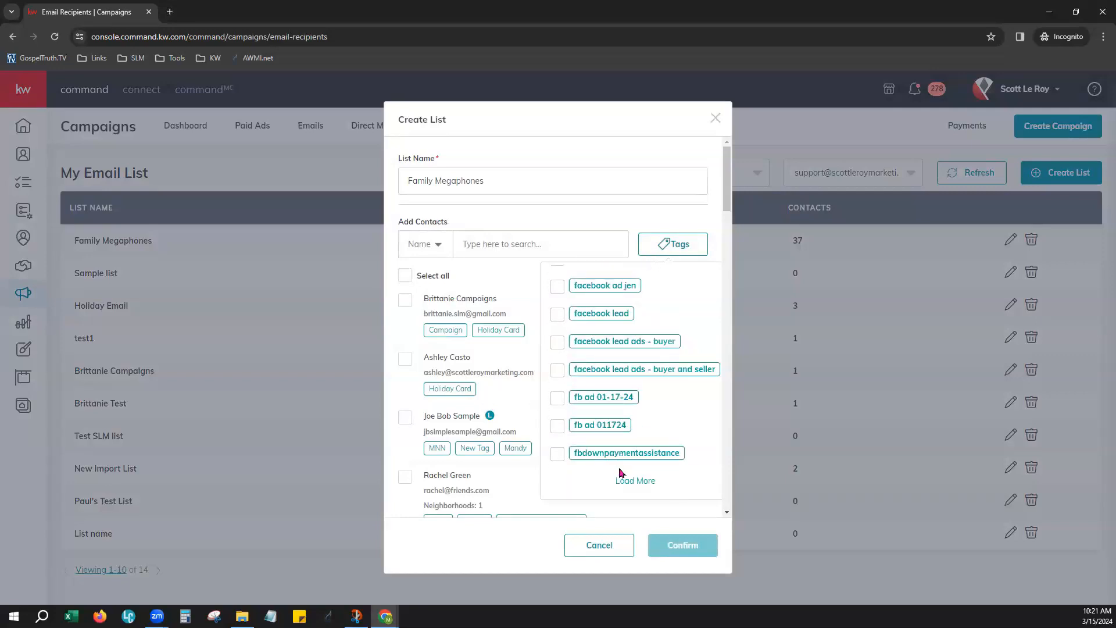
pyautogui.moveTo(654, 480)
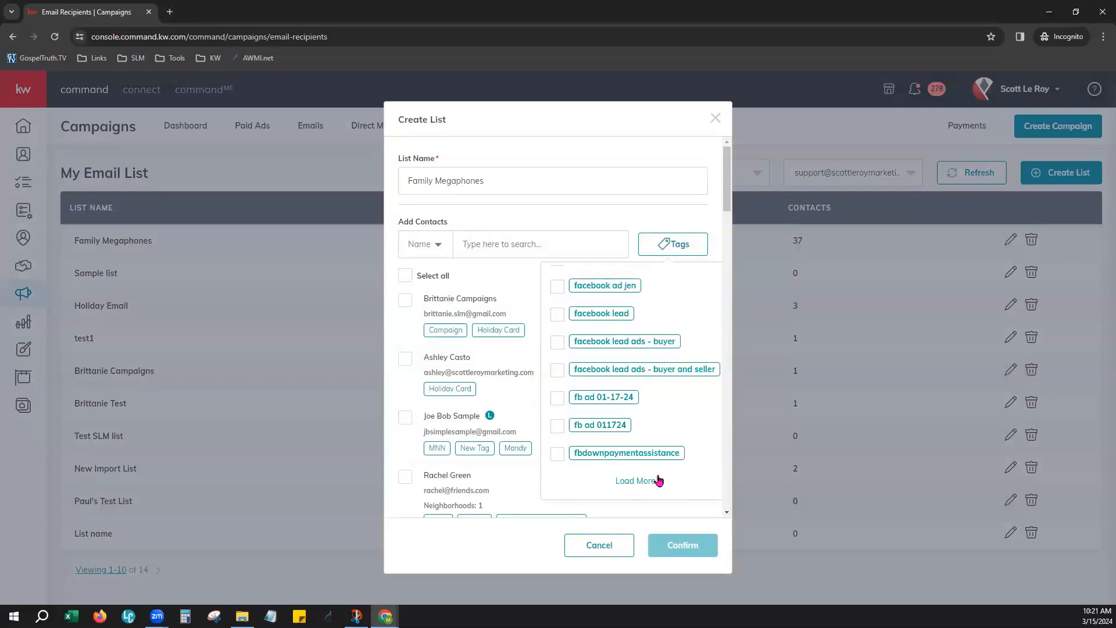
pyautogui.click(636, 480)
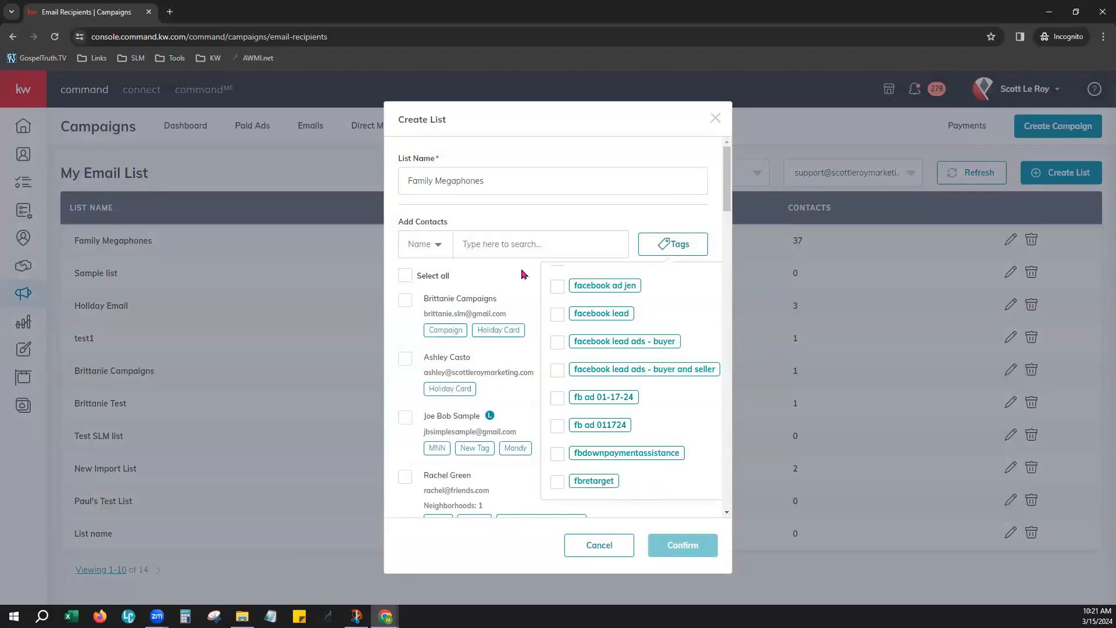
pyautogui.click(672, 243)
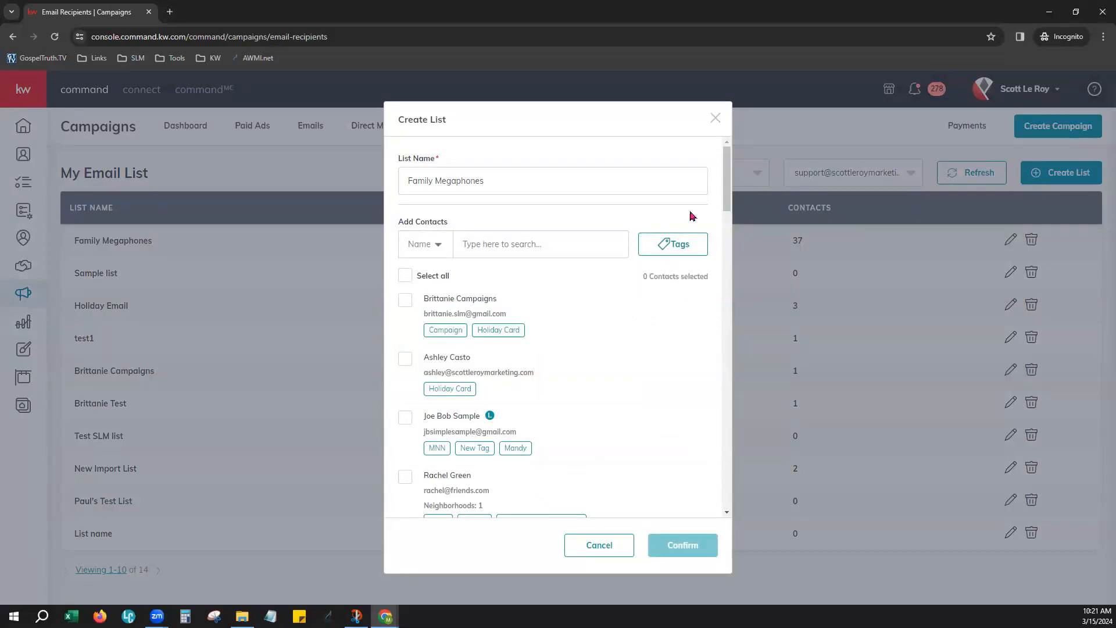
pyautogui.moveTo(535, 362)
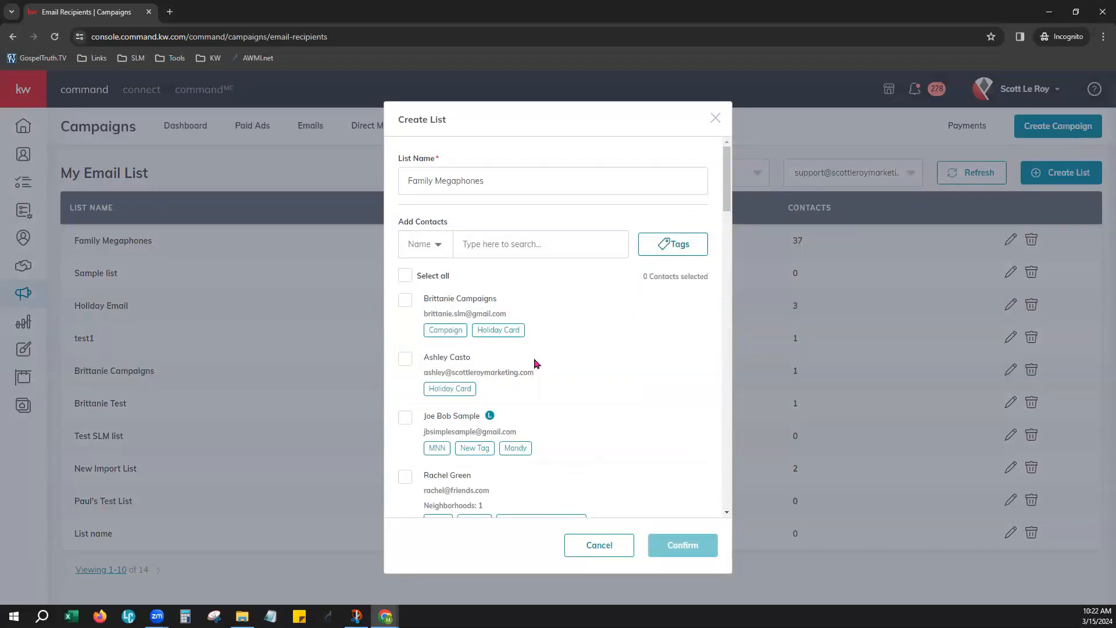
pyautogui.moveTo(478, 509)
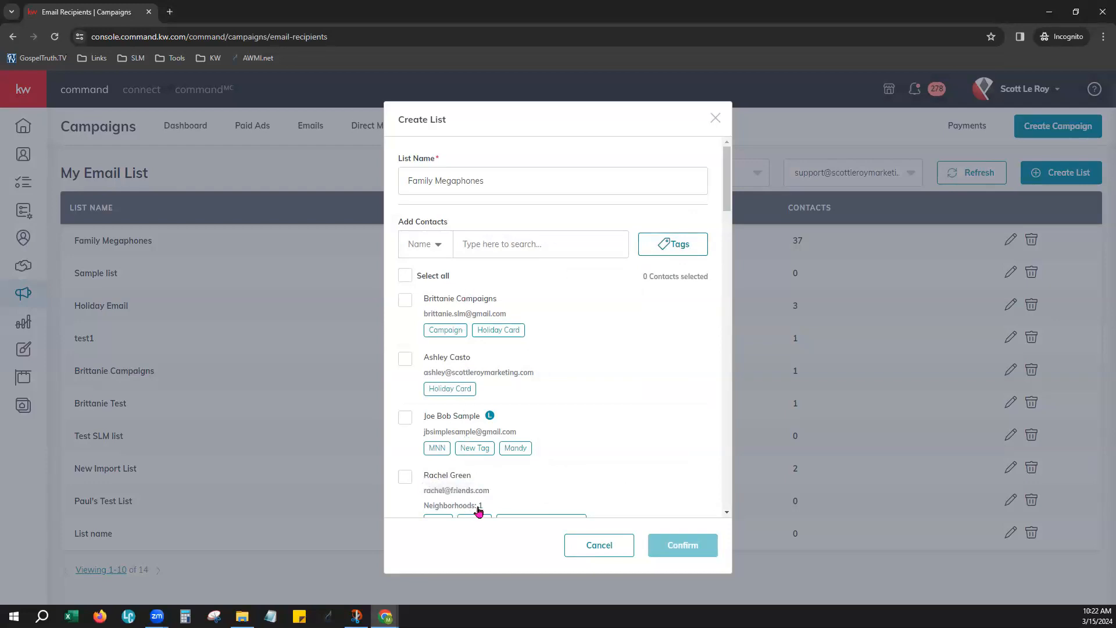
pyautogui.moveTo(637, 326)
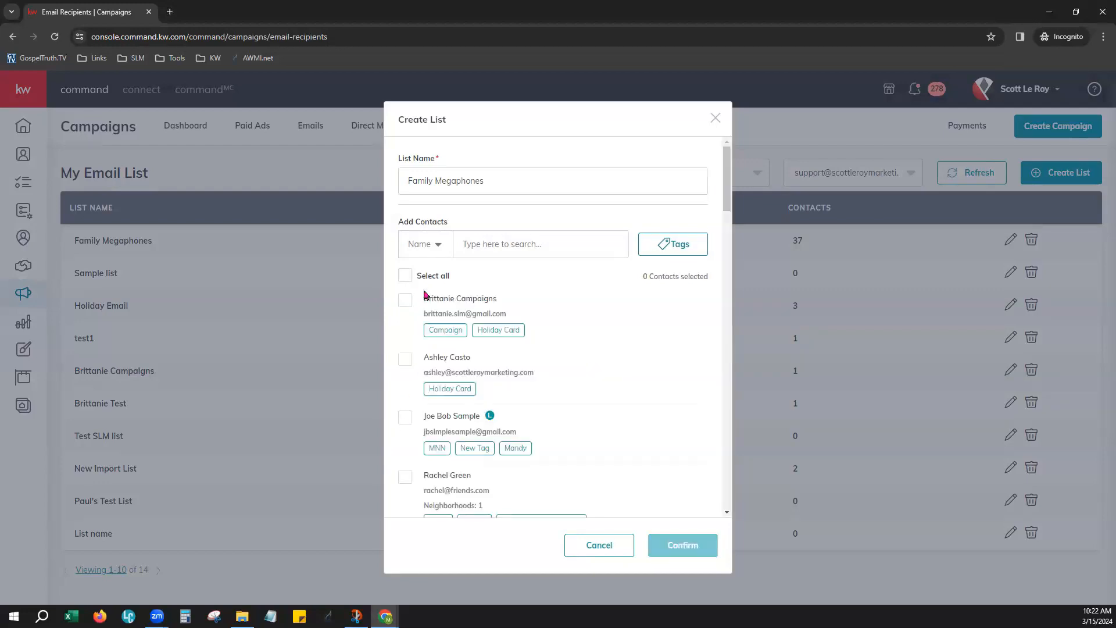
pyautogui.moveTo(626, 431)
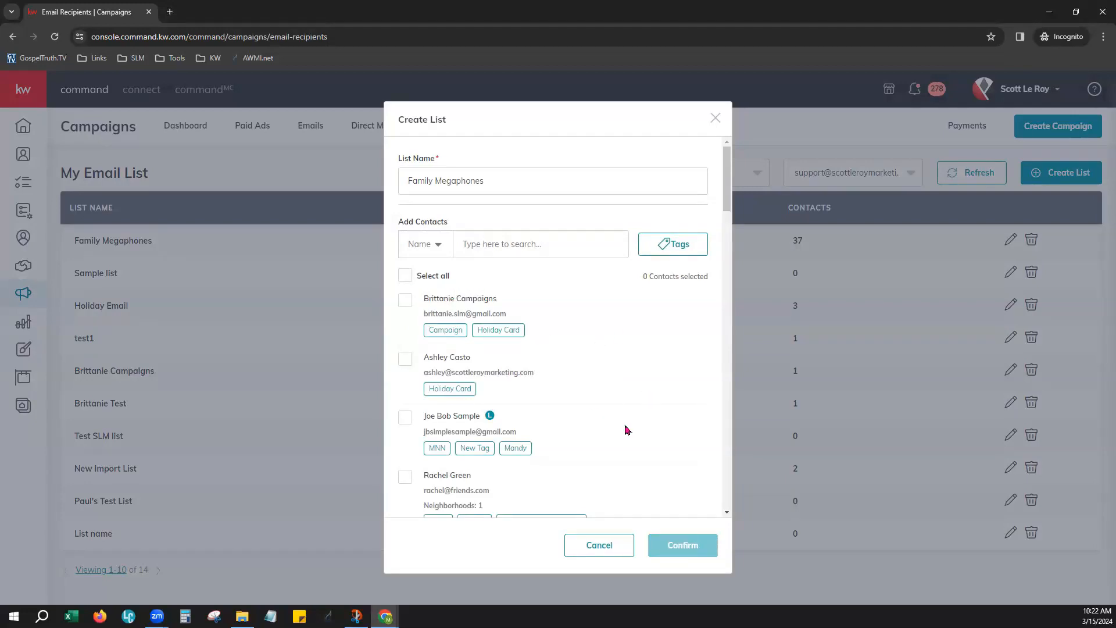
pyautogui.moveTo(725, 198)
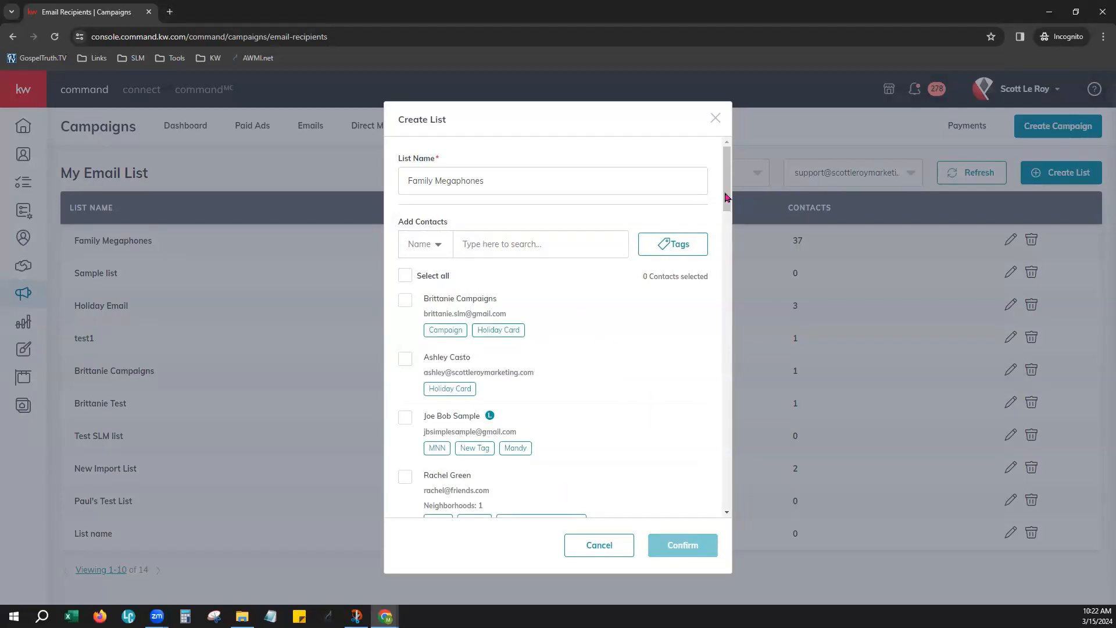
pyautogui.scroll(-3)
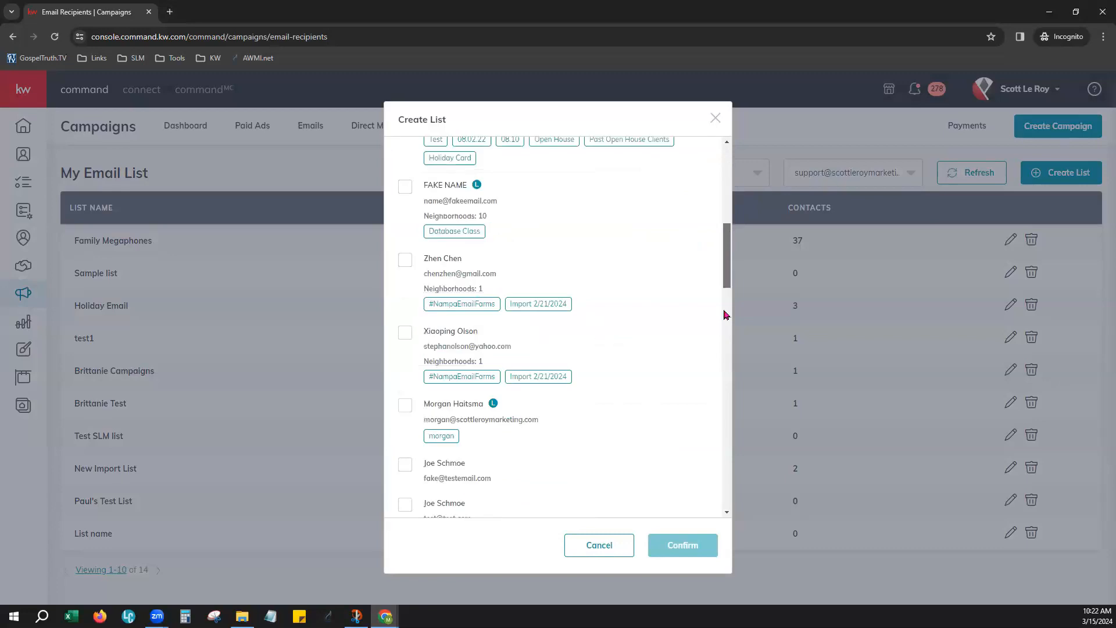
pyautogui.scroll(-3)
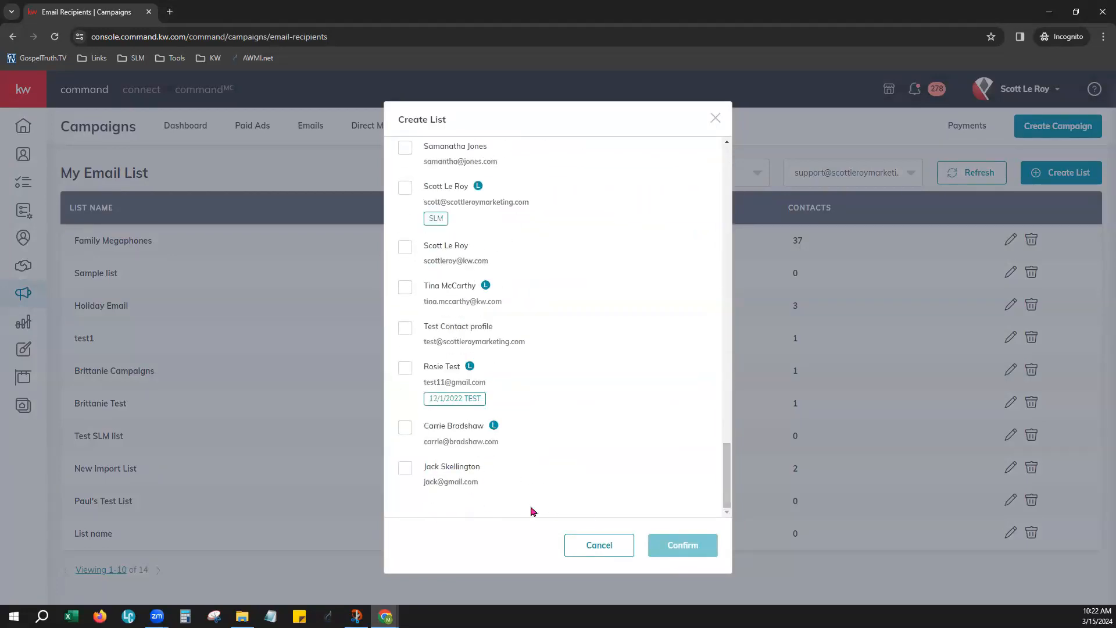
pyautogui.moveTo(515, 487)
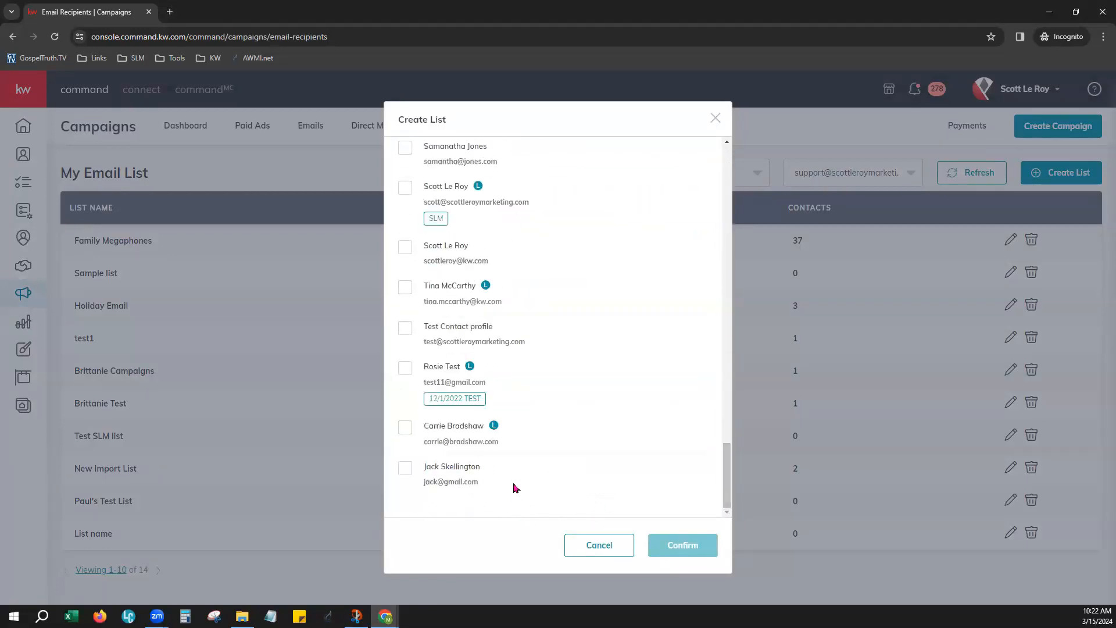
pyautogui.moveTo(563, 486)
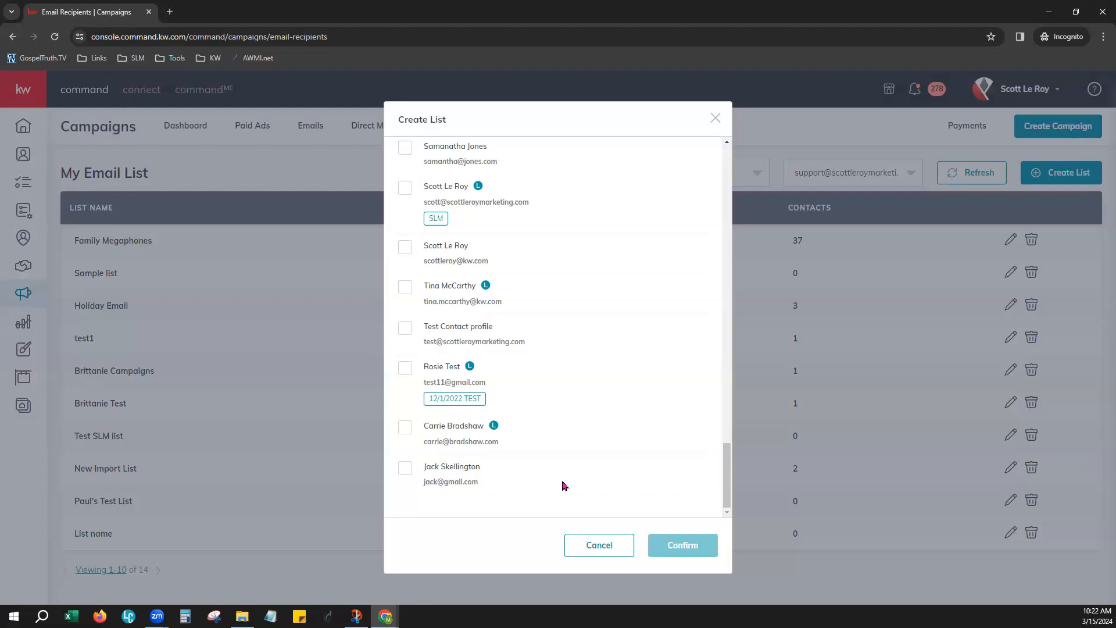
pyautogui.moveTo(611, 446)
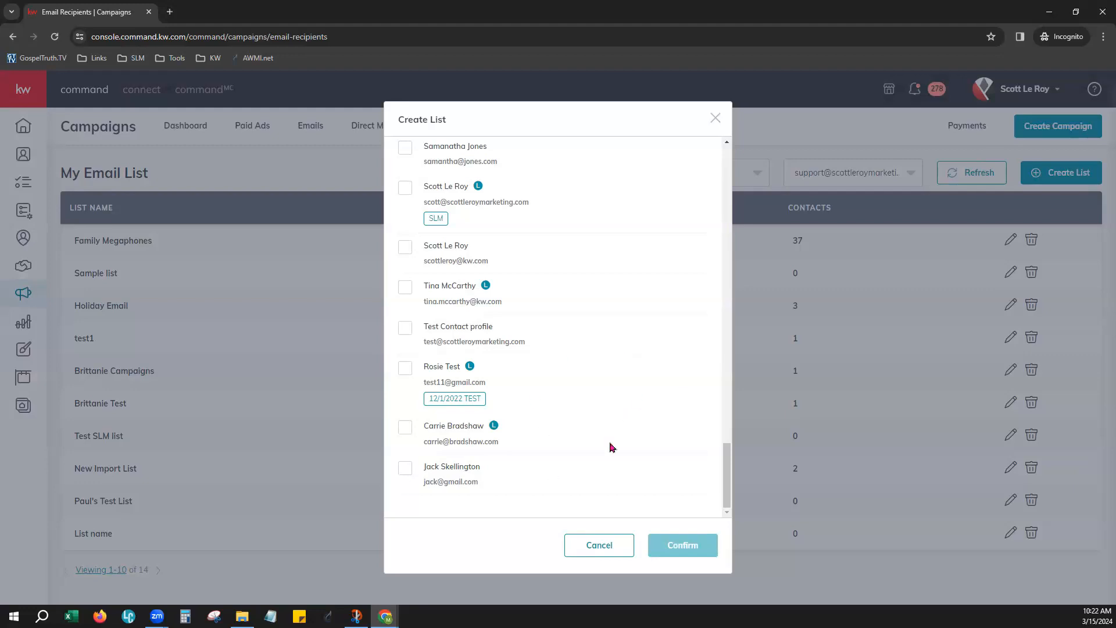
pyautogui.scroll(3)
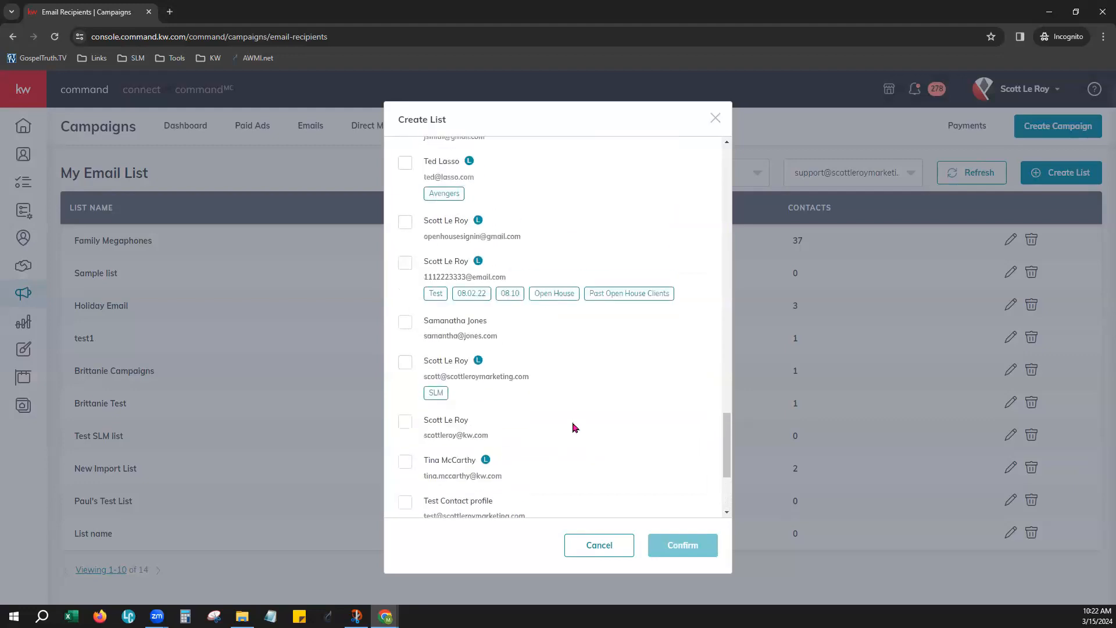
pyautogui.scroll(-3)
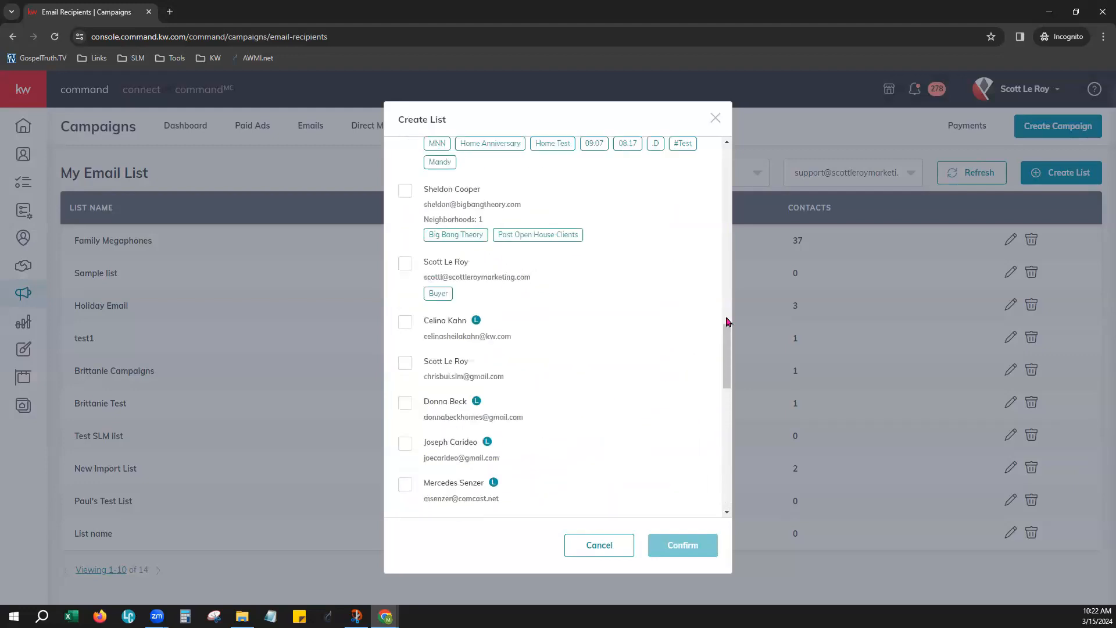
pyautogui.scroll(3)
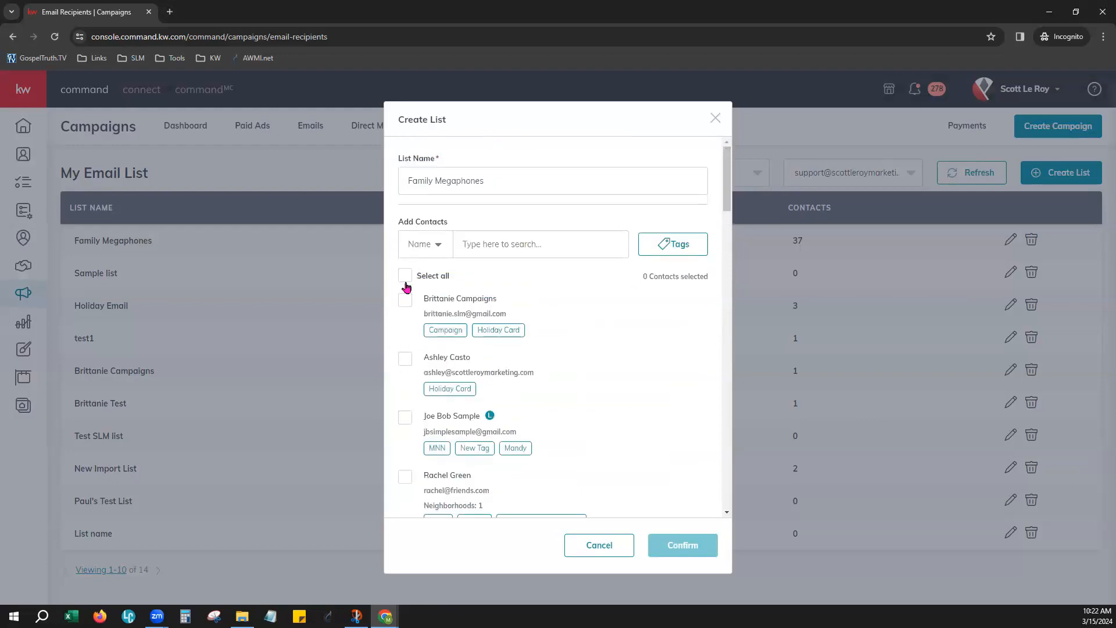
# - Select all 37 contacts for the new list
pyautogui.click(405, 275)
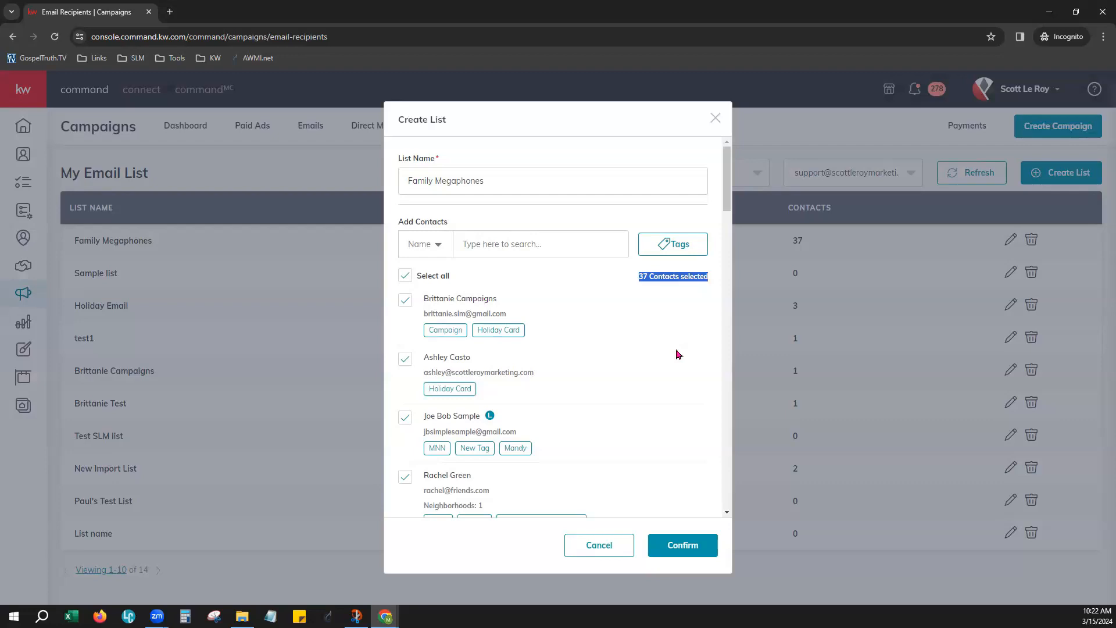
pyautogui.moveTo(630, 384)
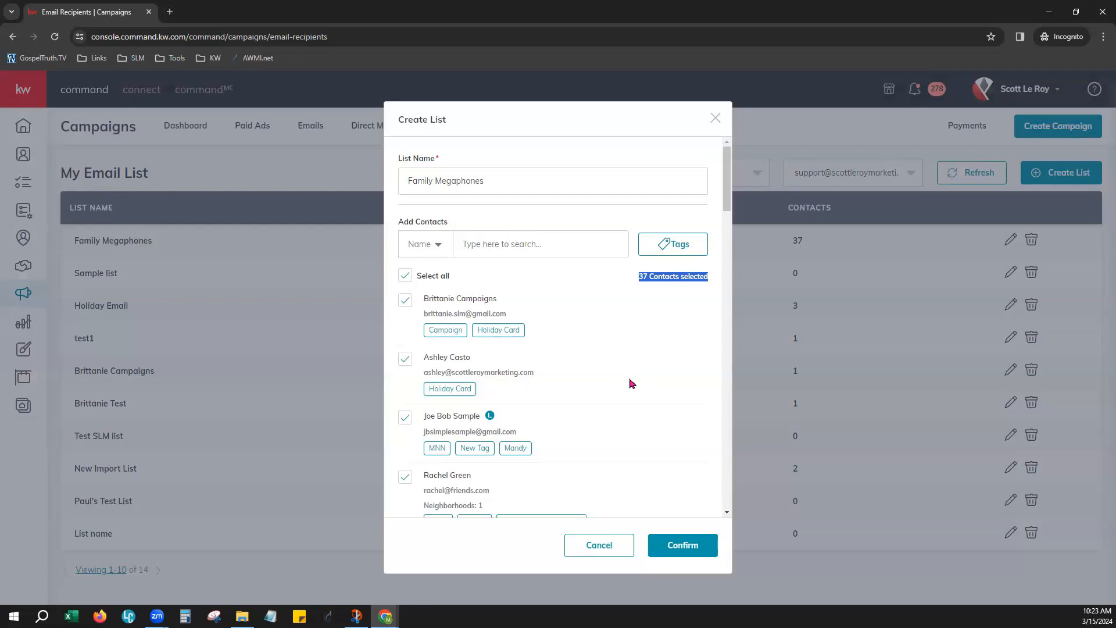
pyautogui.moveTo(568, 307)
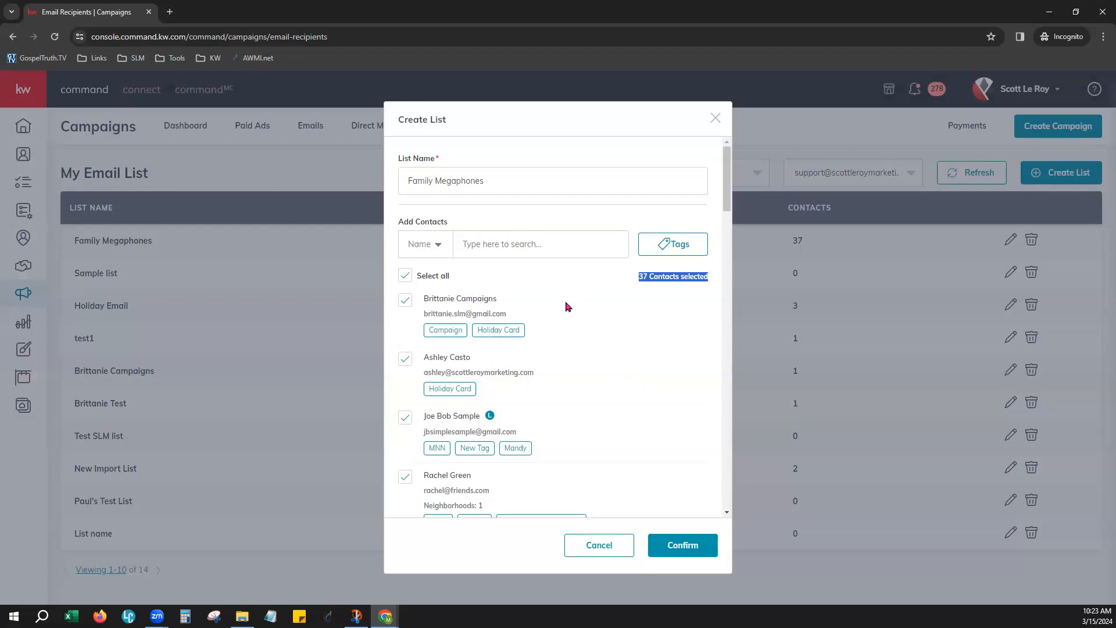
pyautogui.moveTo(676, 228)
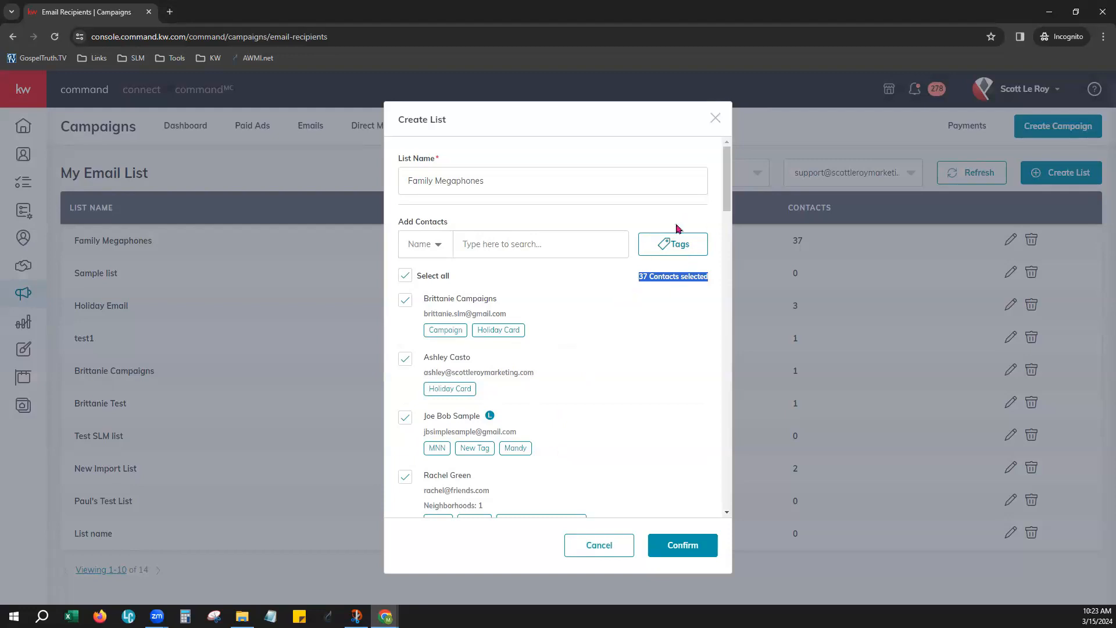
pyautogui.moveTo(645, 492)
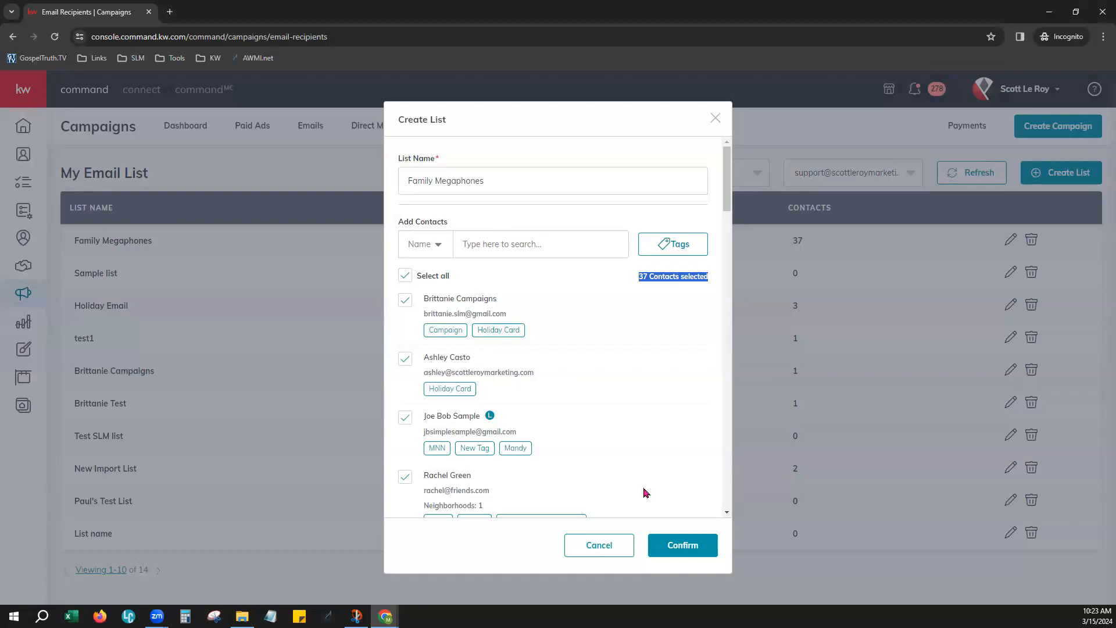
pyautogui.moveTo(533, 425)
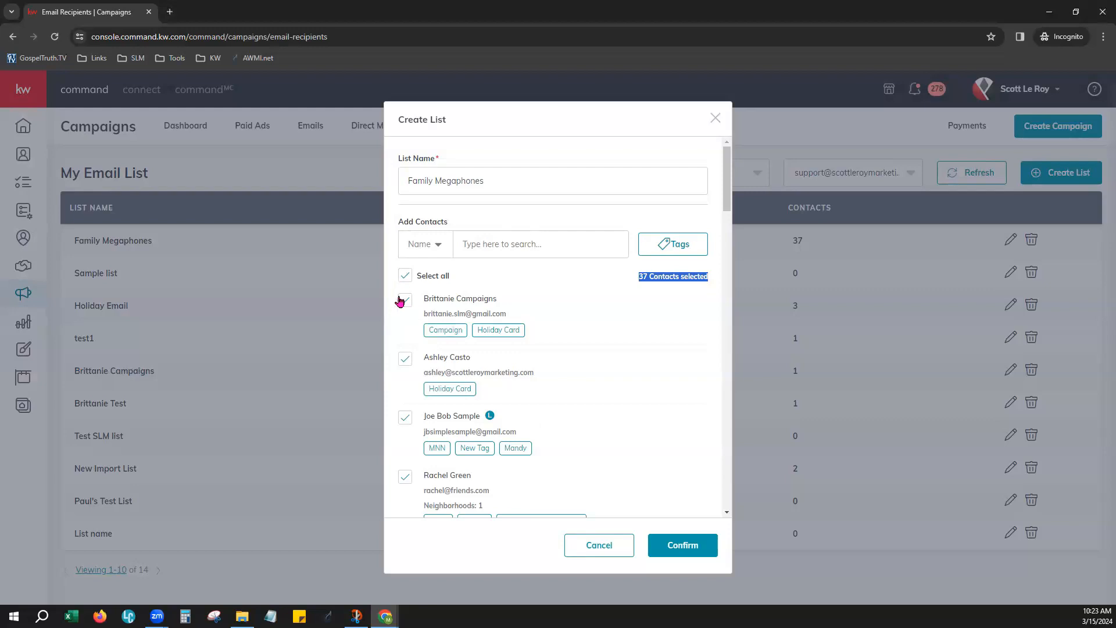
# - Shorten the list name to 'Family' and confirm the list with 37 contacts
pyautogui.click(404, 300)
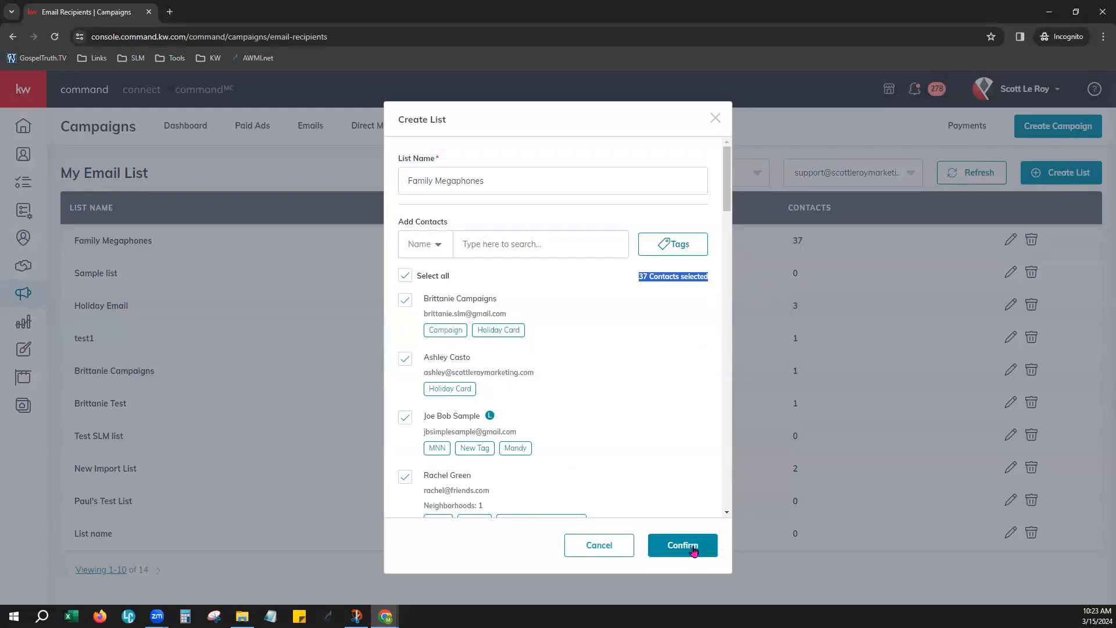
pyautogui.click(681, 544)
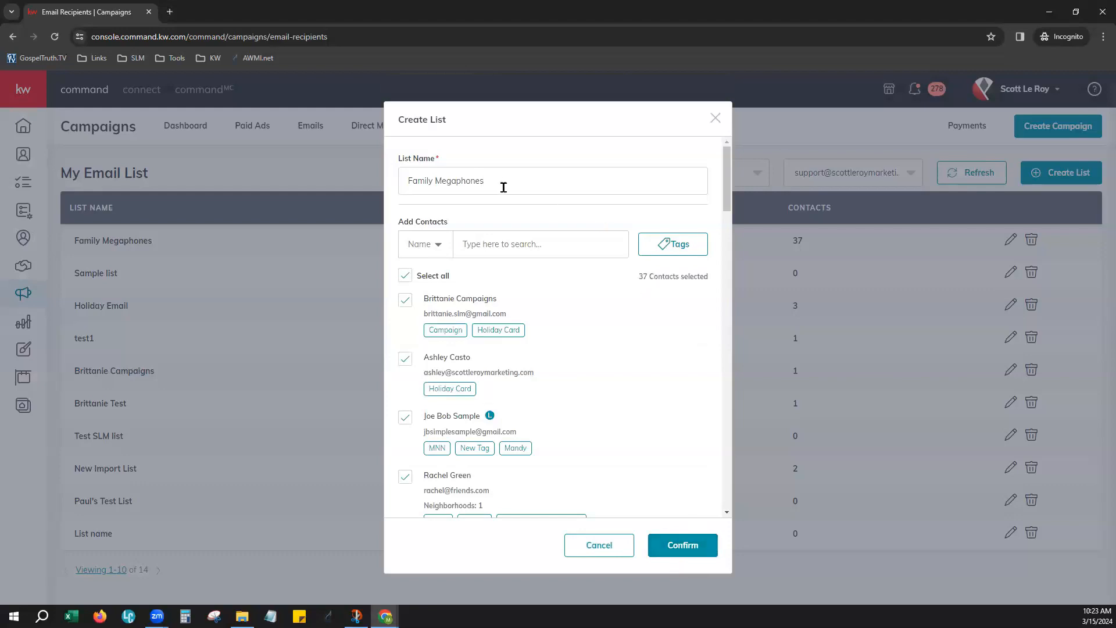
pyautogui.press('Backspace')
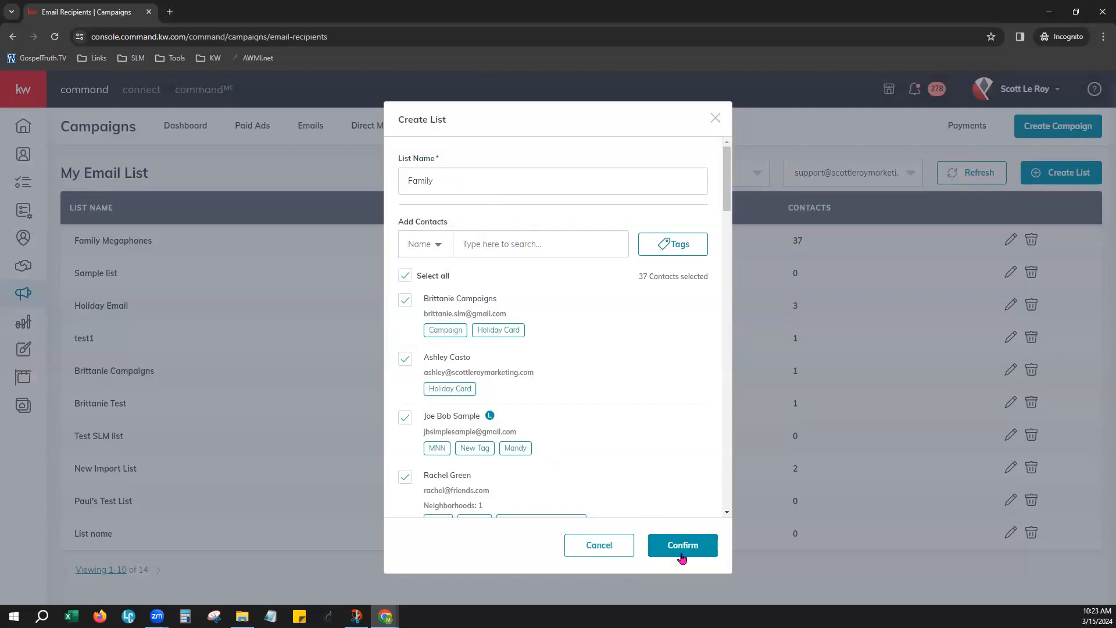
pyautogui.click(681, 544)
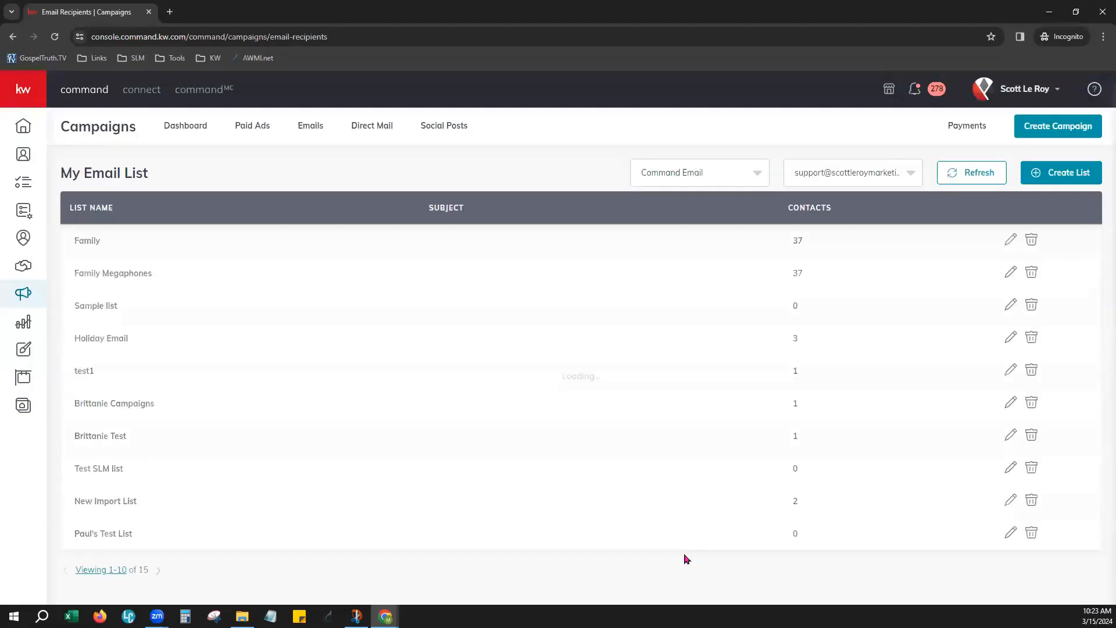
pyautogui.doubleClick(87, 240)
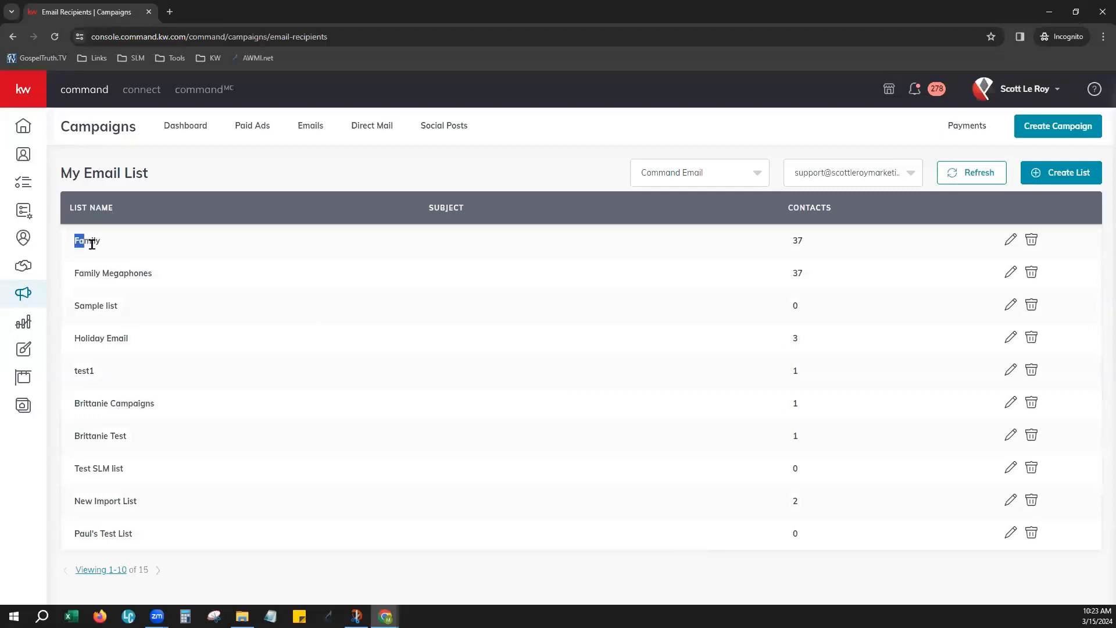
pyautogui.doubleClick(87, 239)
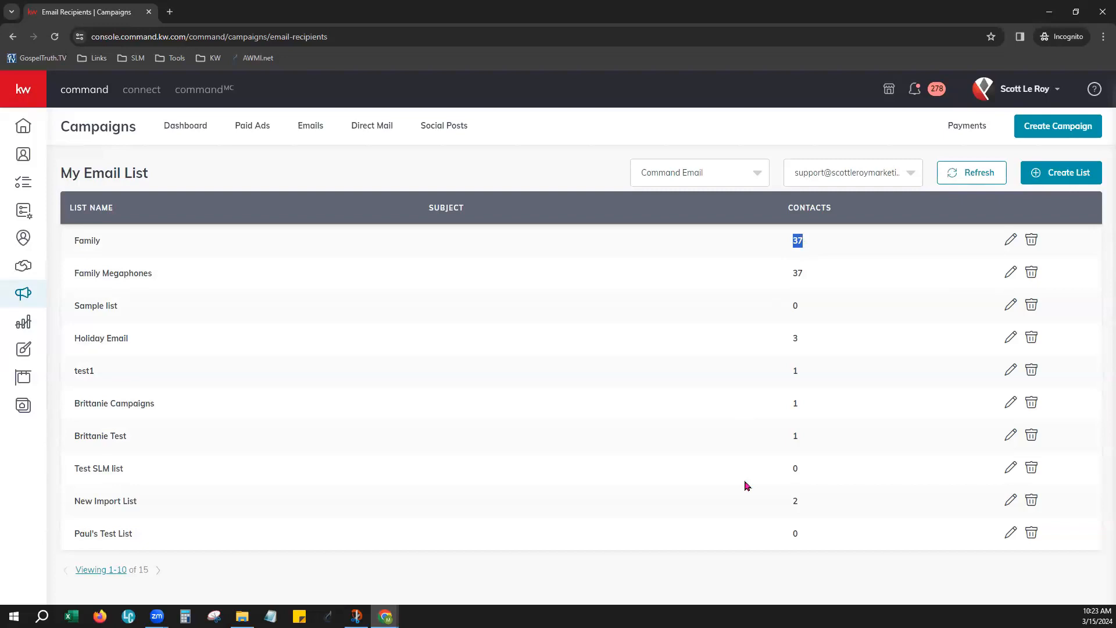
pyautogui.moveTo(1011, 239)
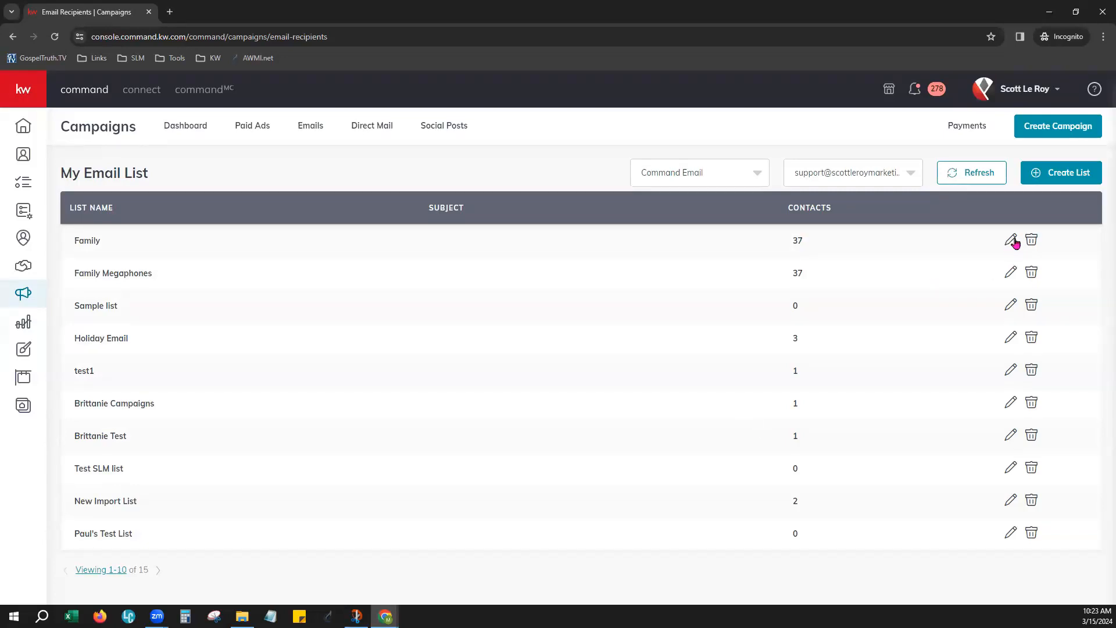
pyautogui.moveTo(1008, 246)
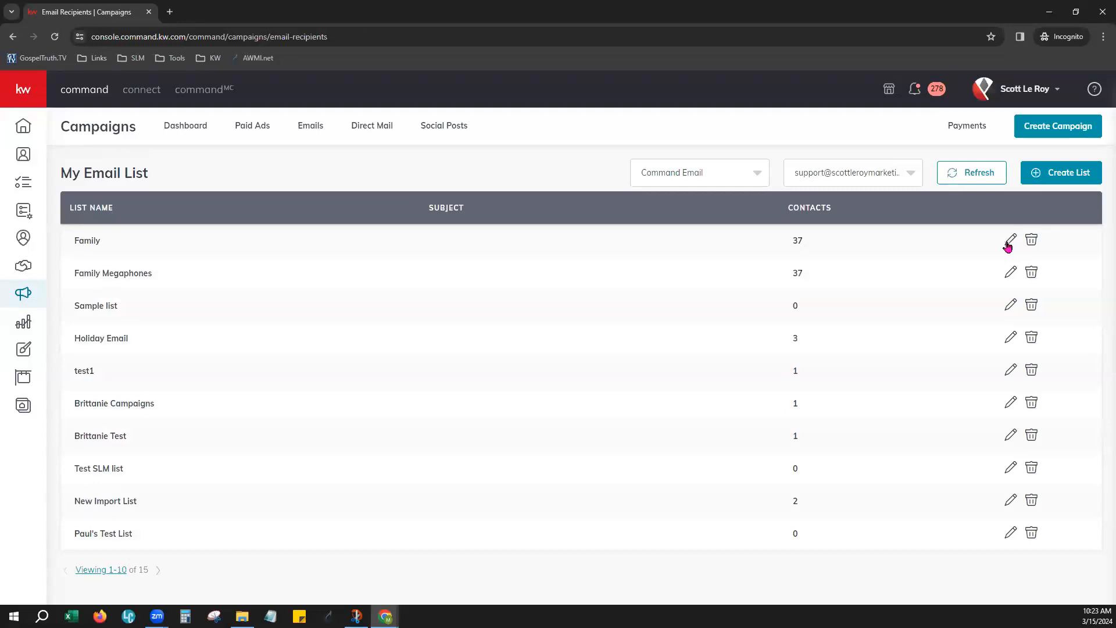
pyautogui.moveTo(1031, 240)
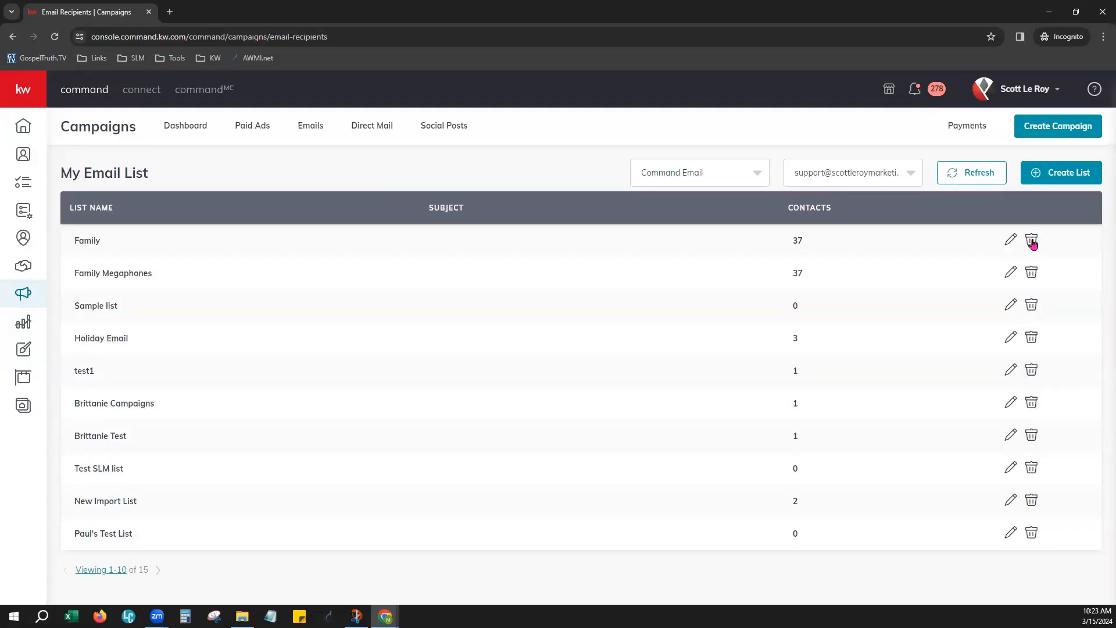